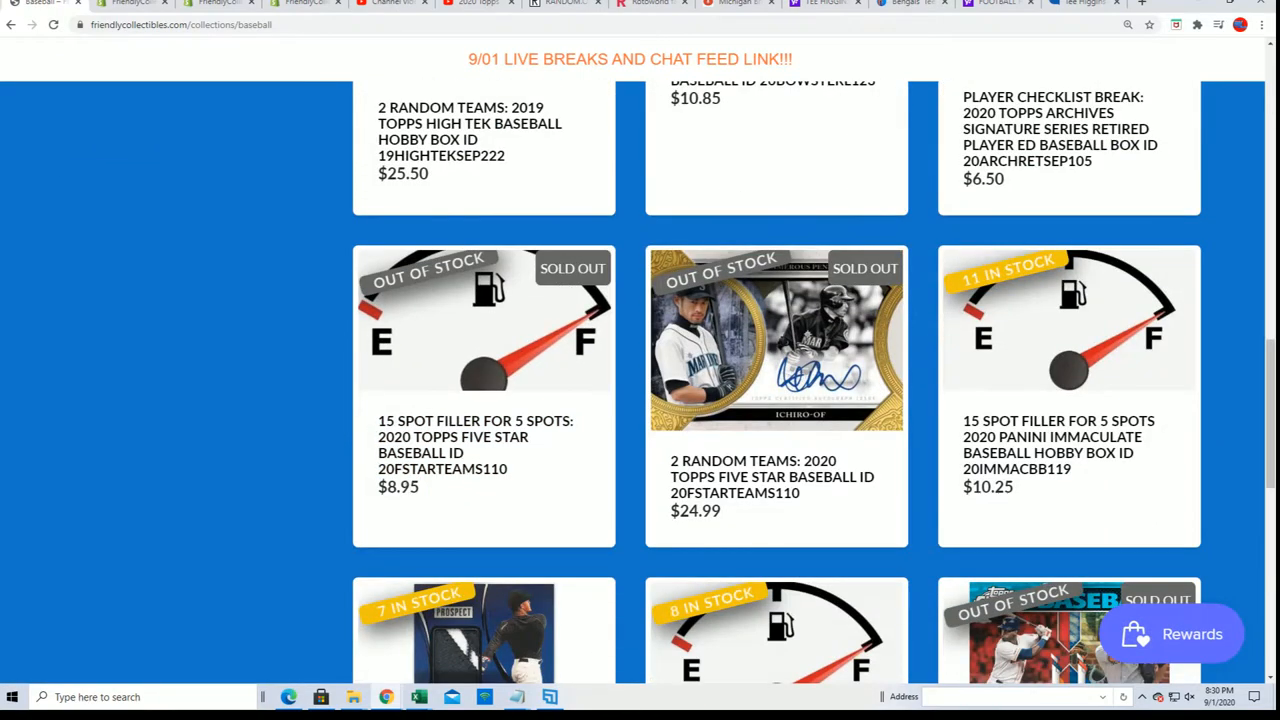
# Select break ID 20FSTARTEAMS110 with its price and switch to the List Randomizer.
pyautogui.moveTo(378, 468); pyautogui.dragTo(420, 490)
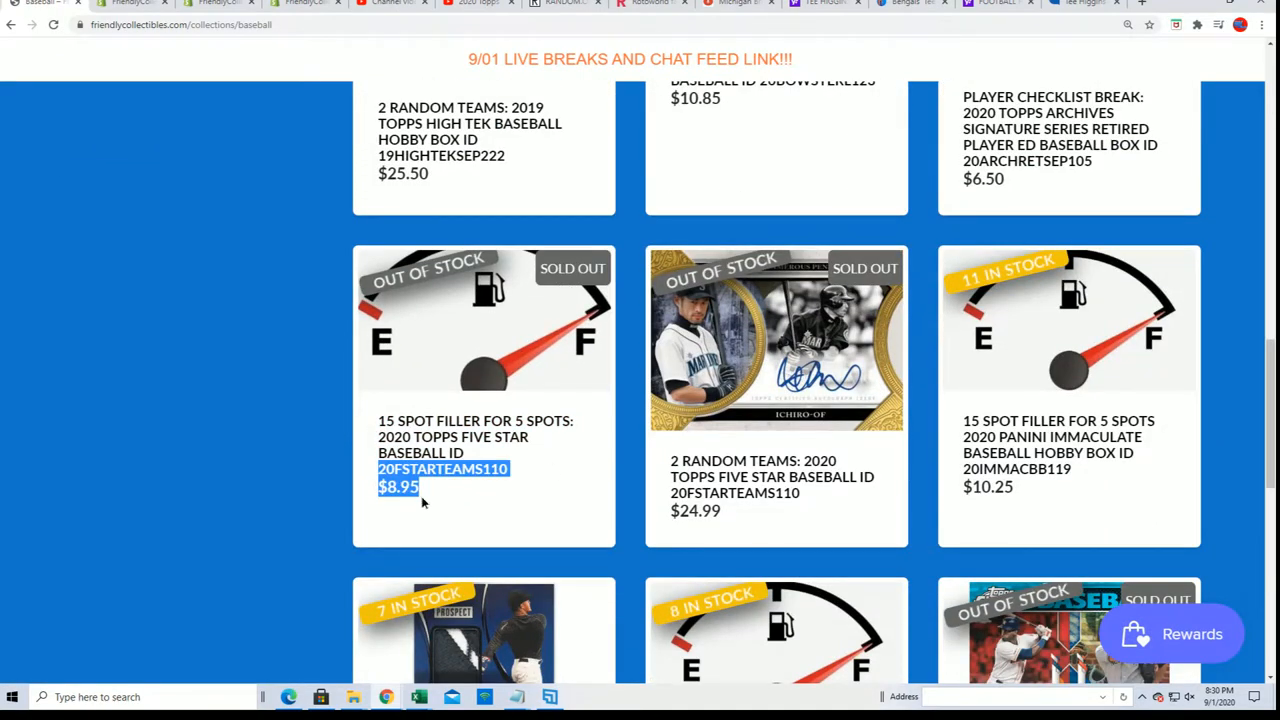
pyautogui.click(564, 4)
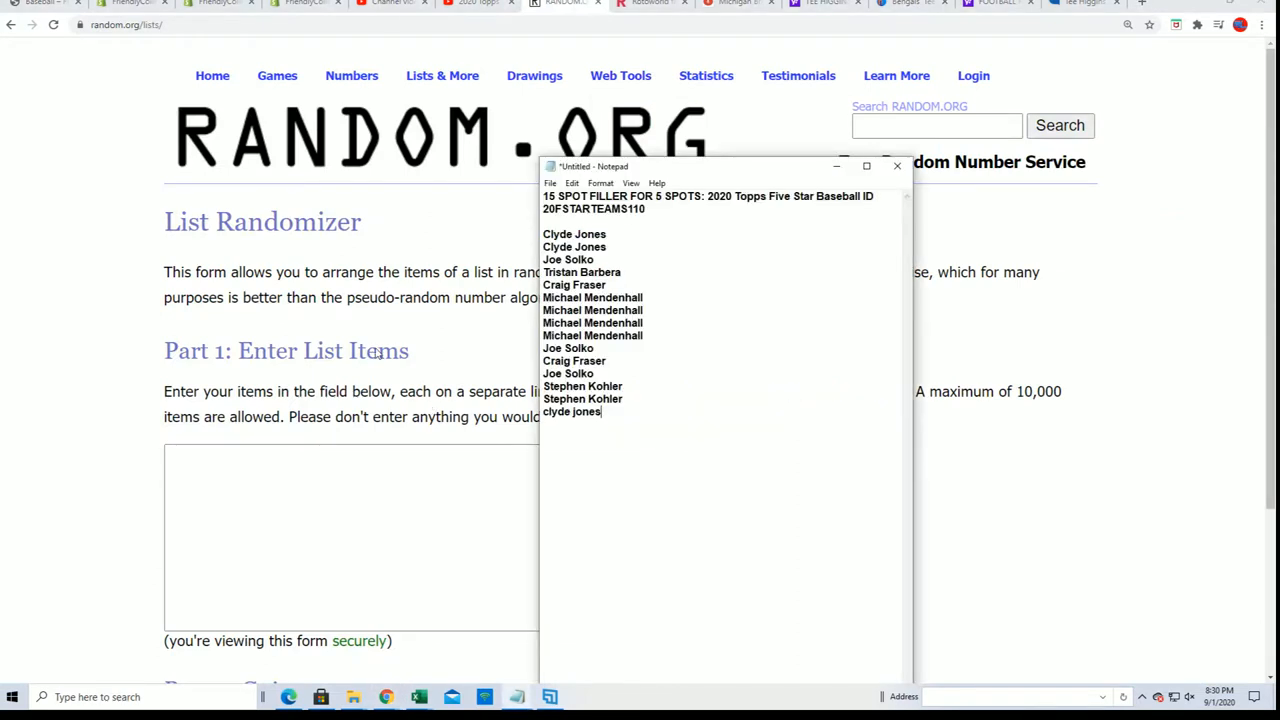
# Paste the 15 spot-buyer names into the list and shuffle them repeatedly.
pyautogui.press('ctrl+a')
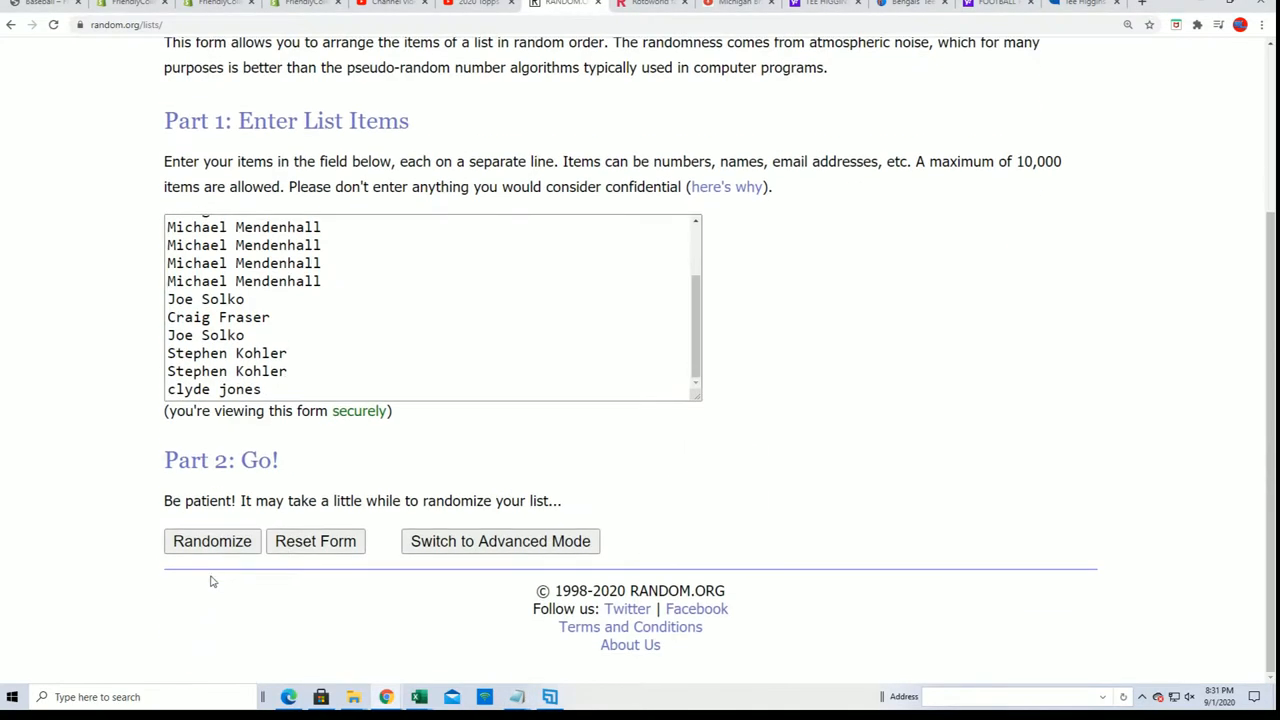
pyautogui.click(212, 540)
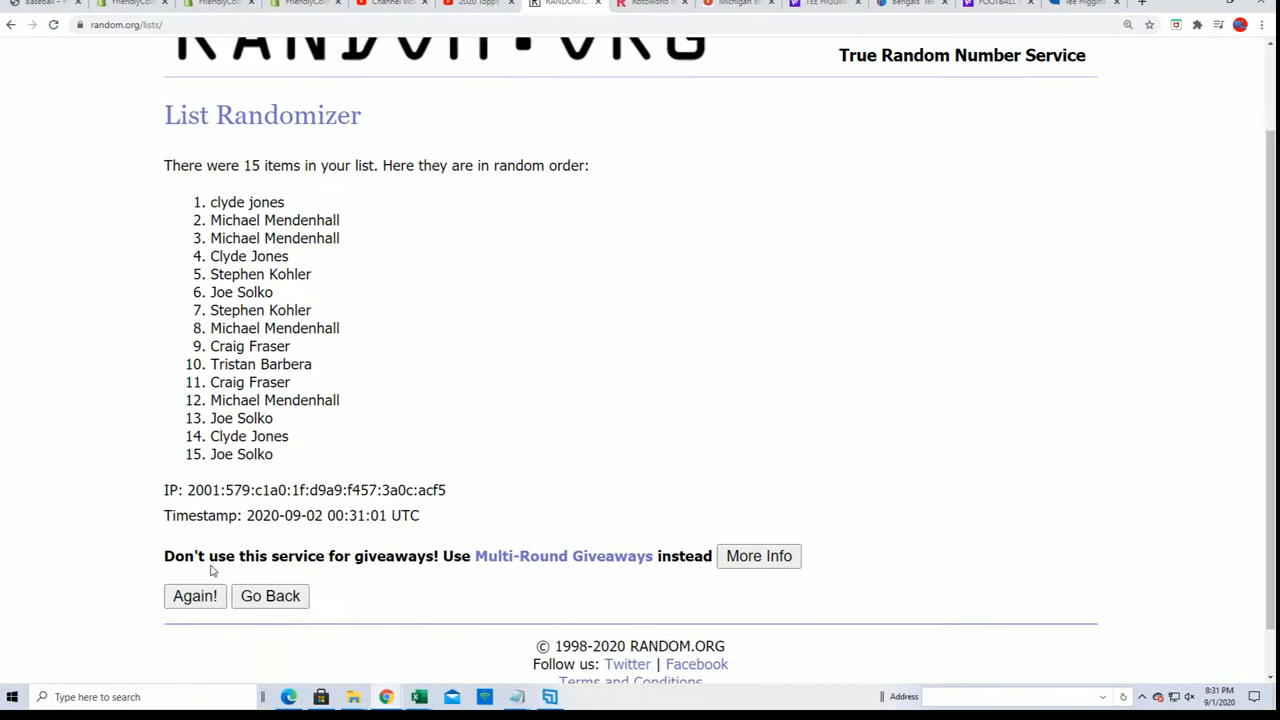
pyautogui.click(196, 596)
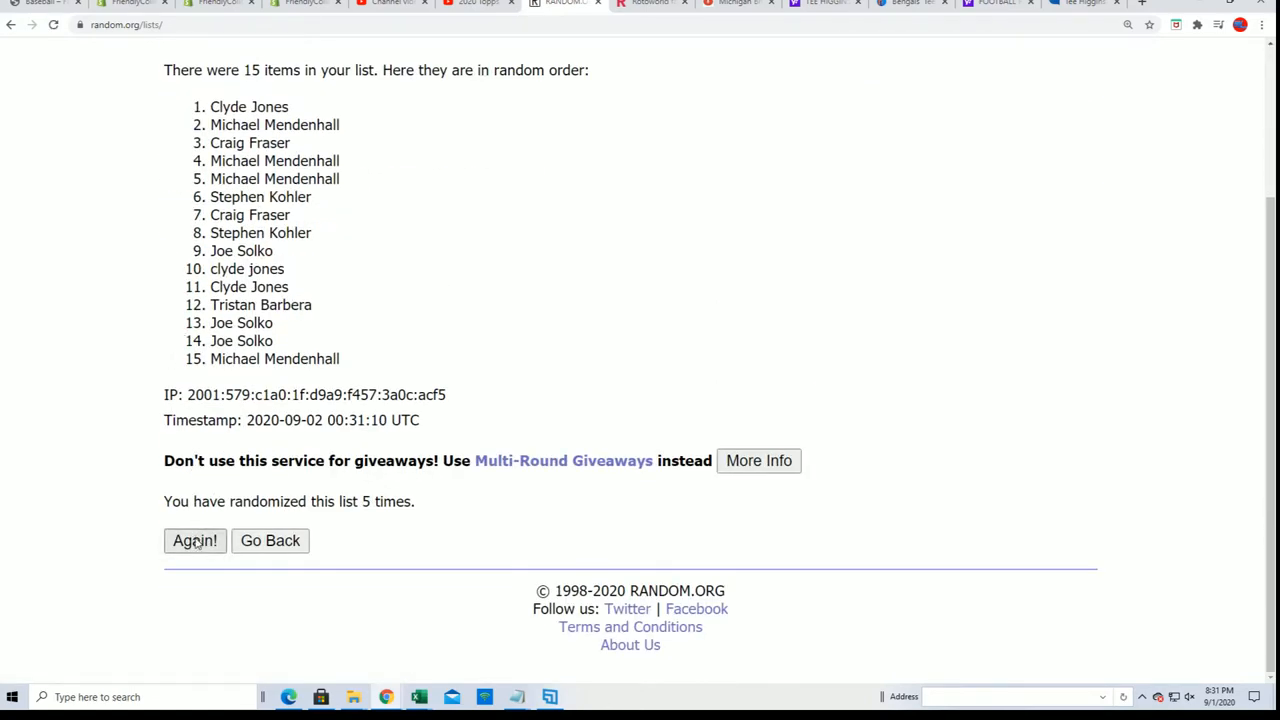
pyautogui.click(196, 540)
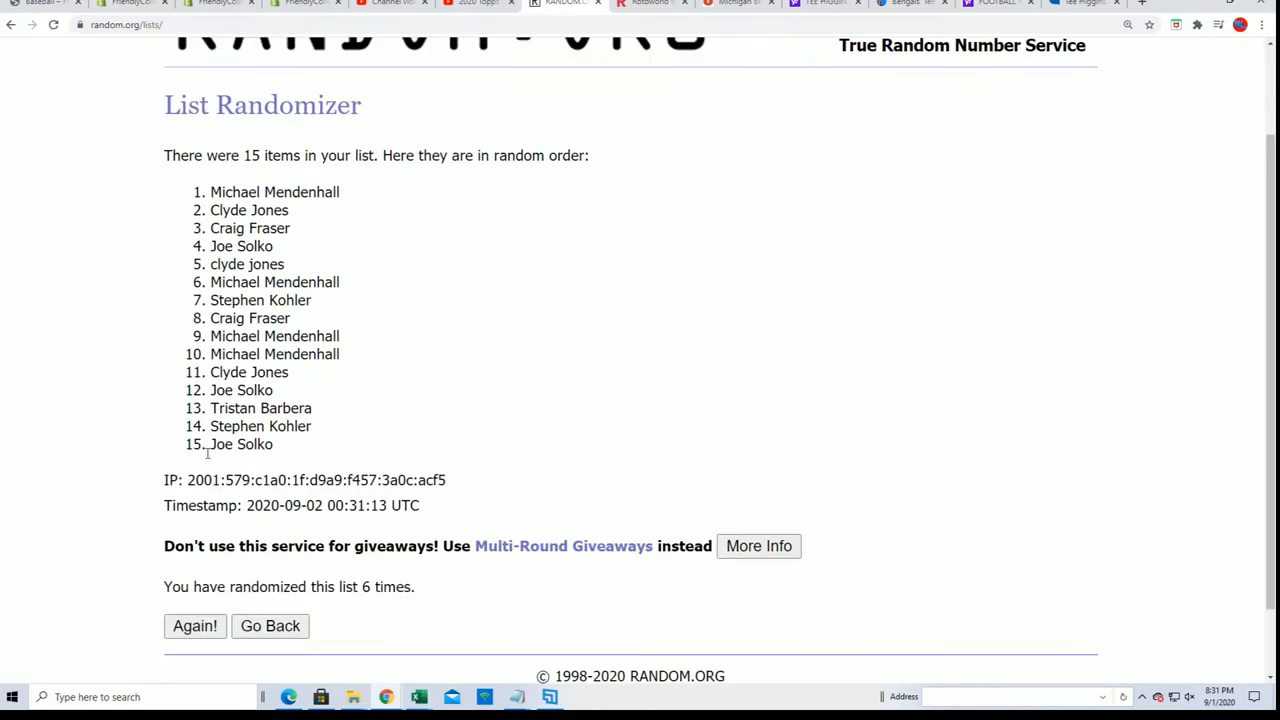
pyautogui.scroll(-3)
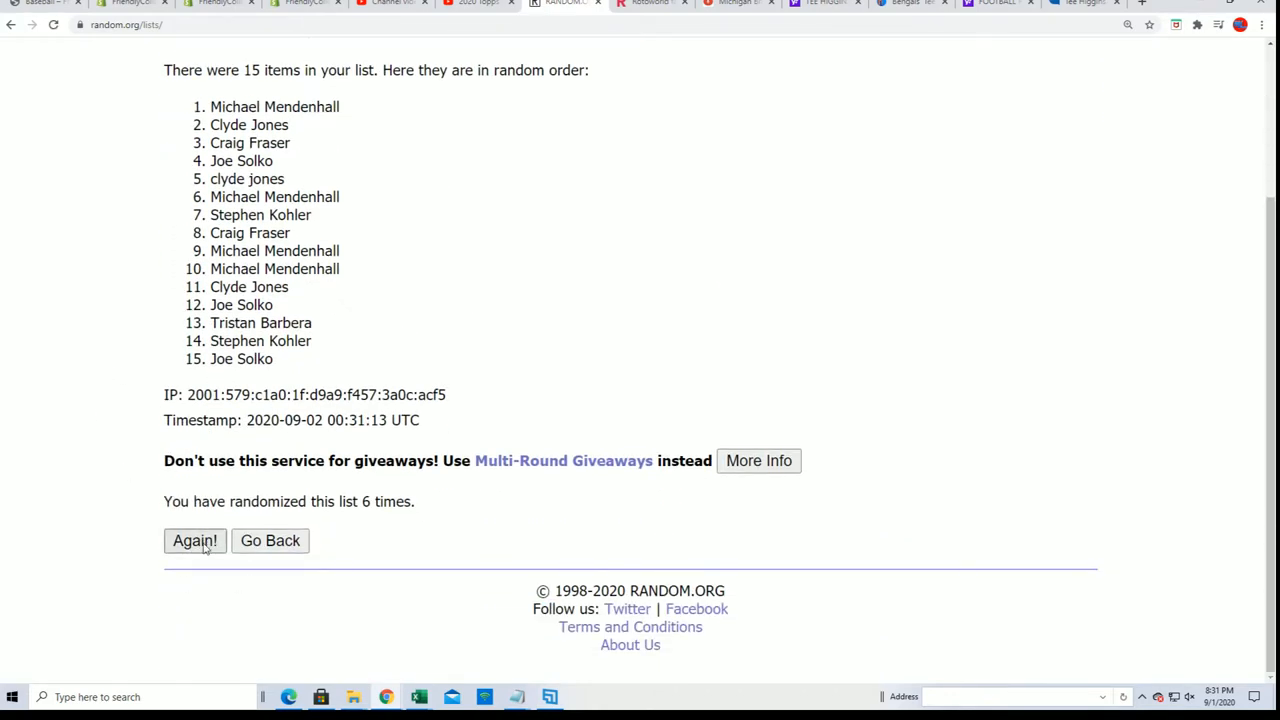
pyautogui.click(194, 540)
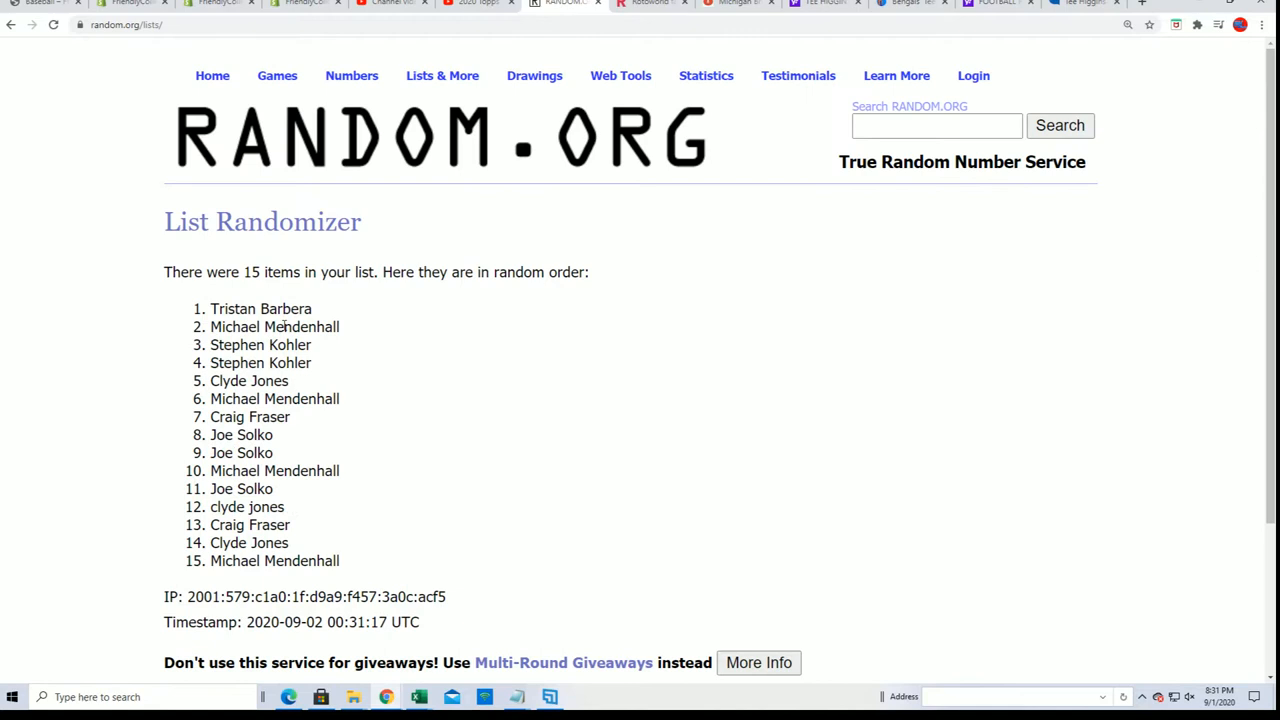
# Select the first five shuffled names and copy them.
pyautogui.moveTo(210, 308); pyautogui.dragTo(290, 380)
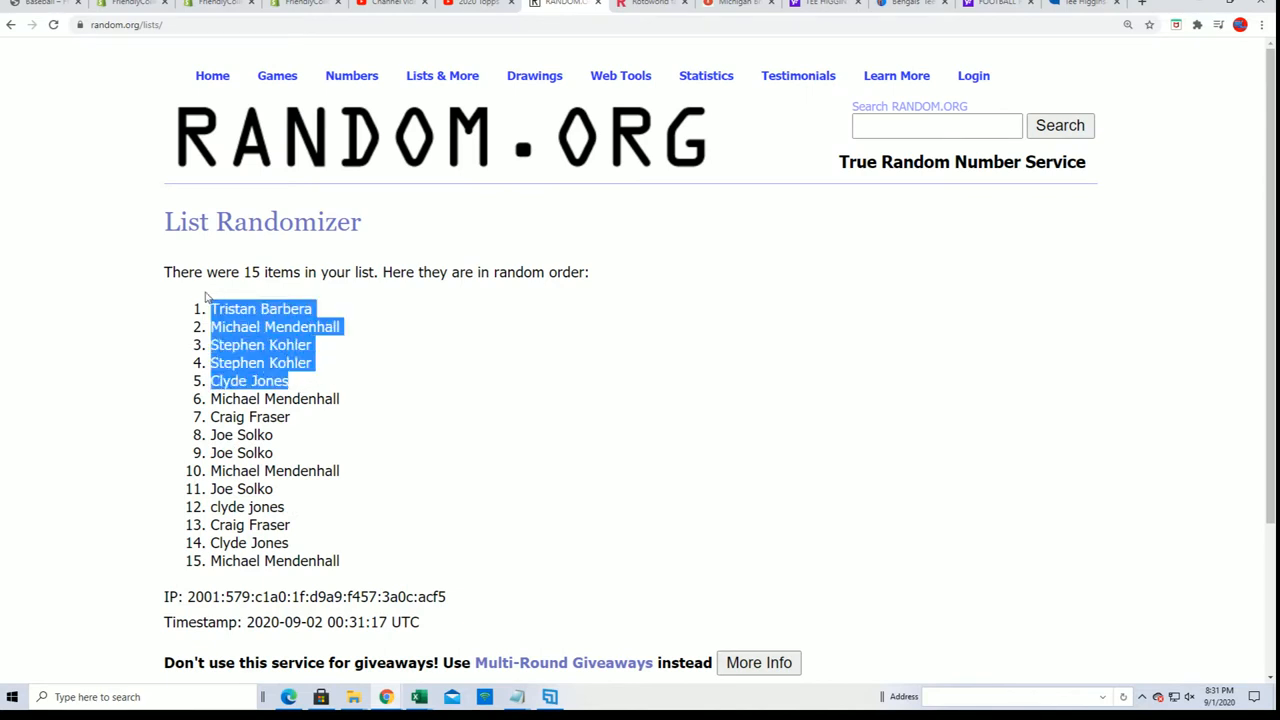
pyautogui.rightClick(276, 344)
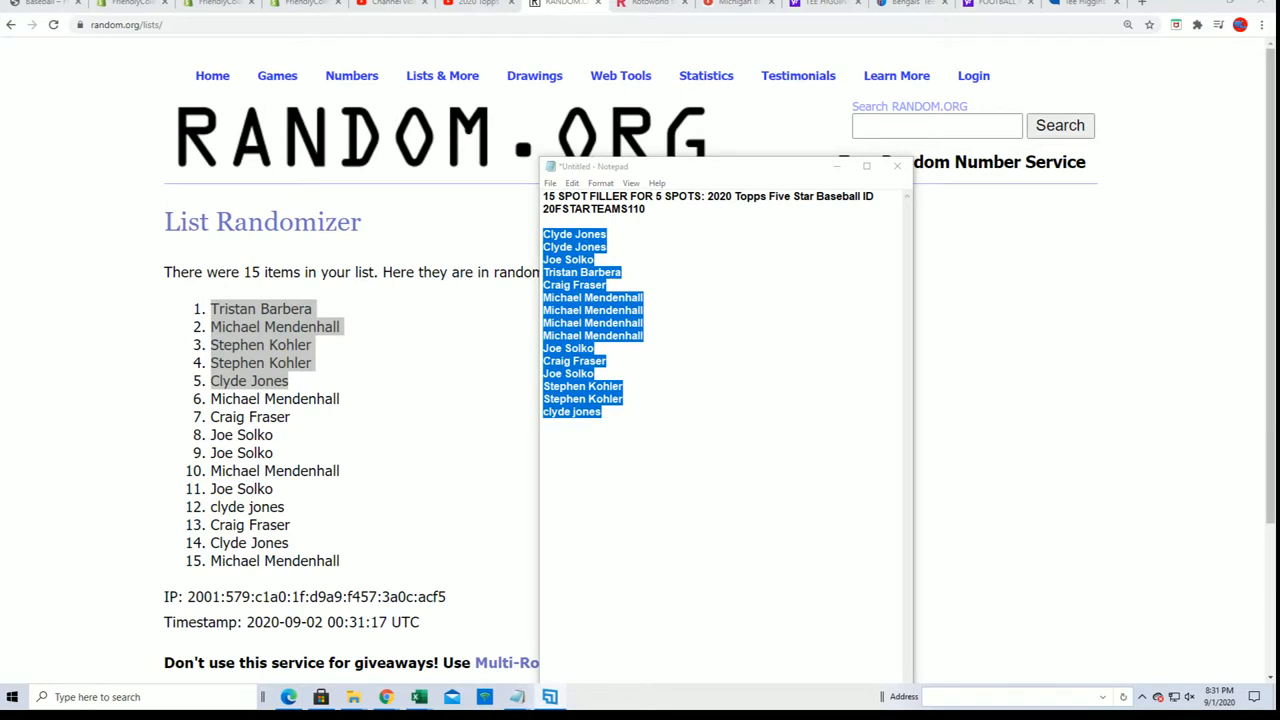
pyautogui.moveTo(6, 188)
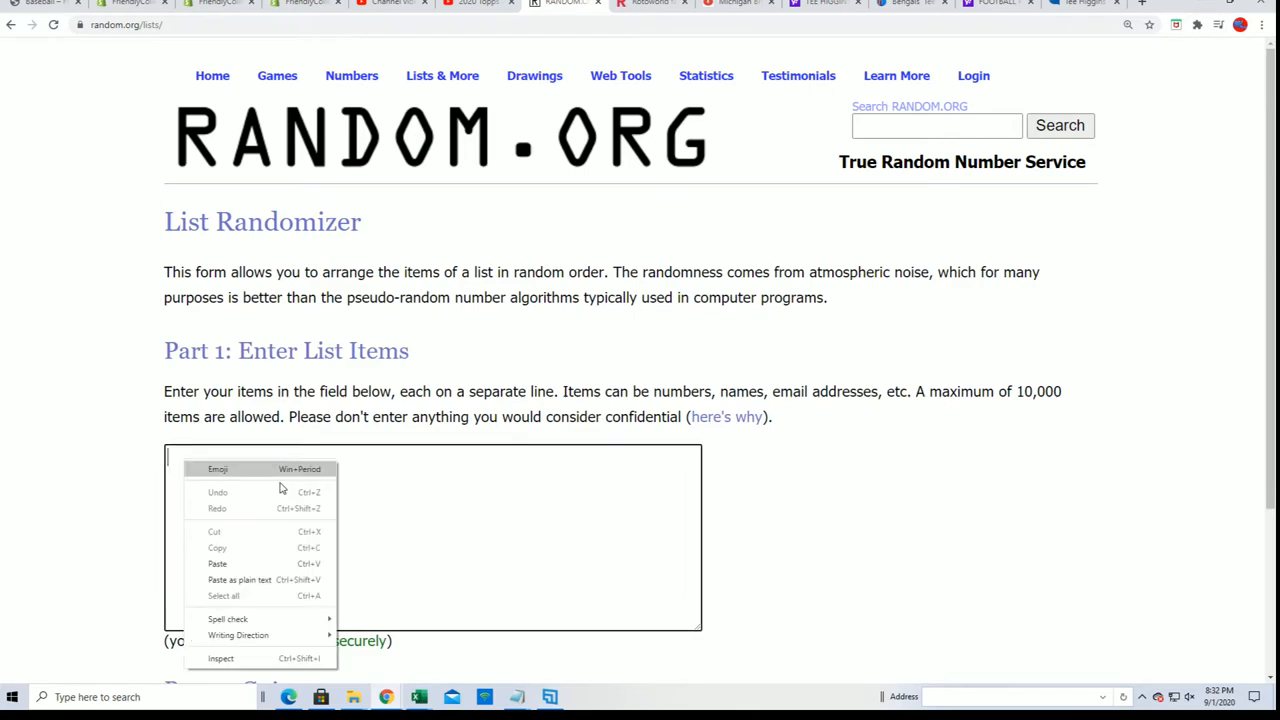
# Paste the updated 24-name list and shuffle it into random order five times.
pyautogui.click(216, 564)
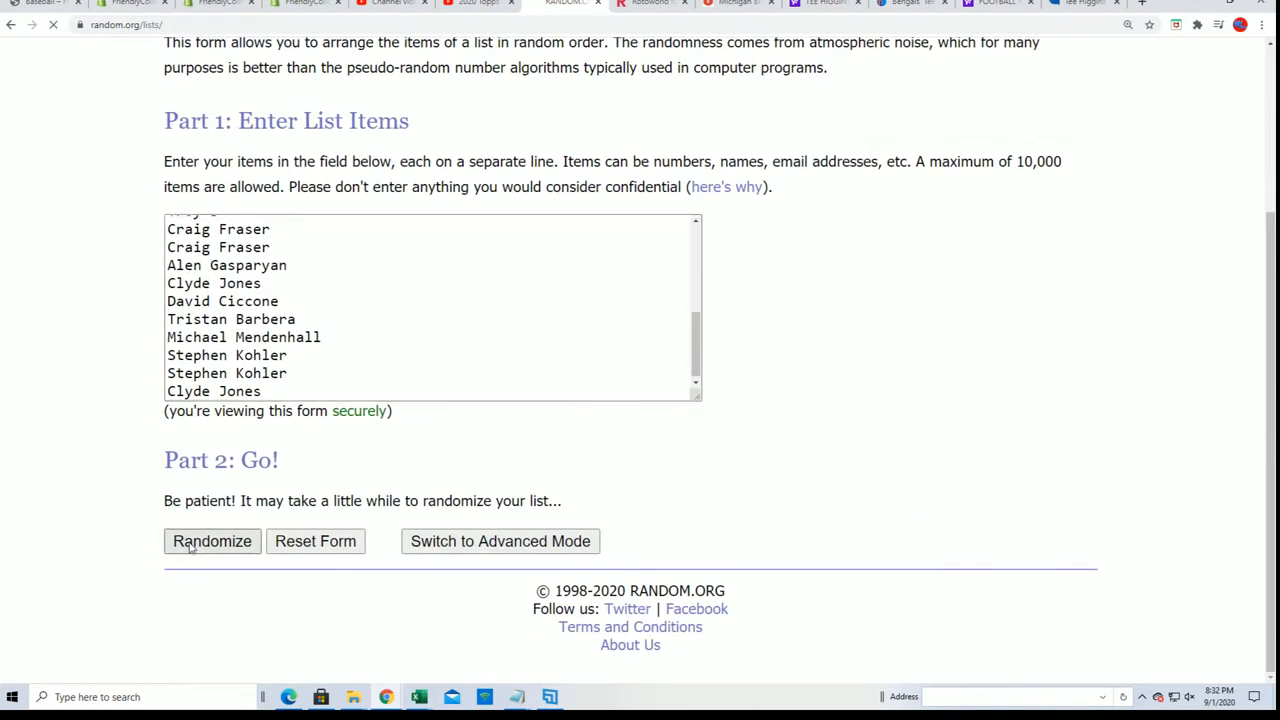
pyautogui.click(212, 540)
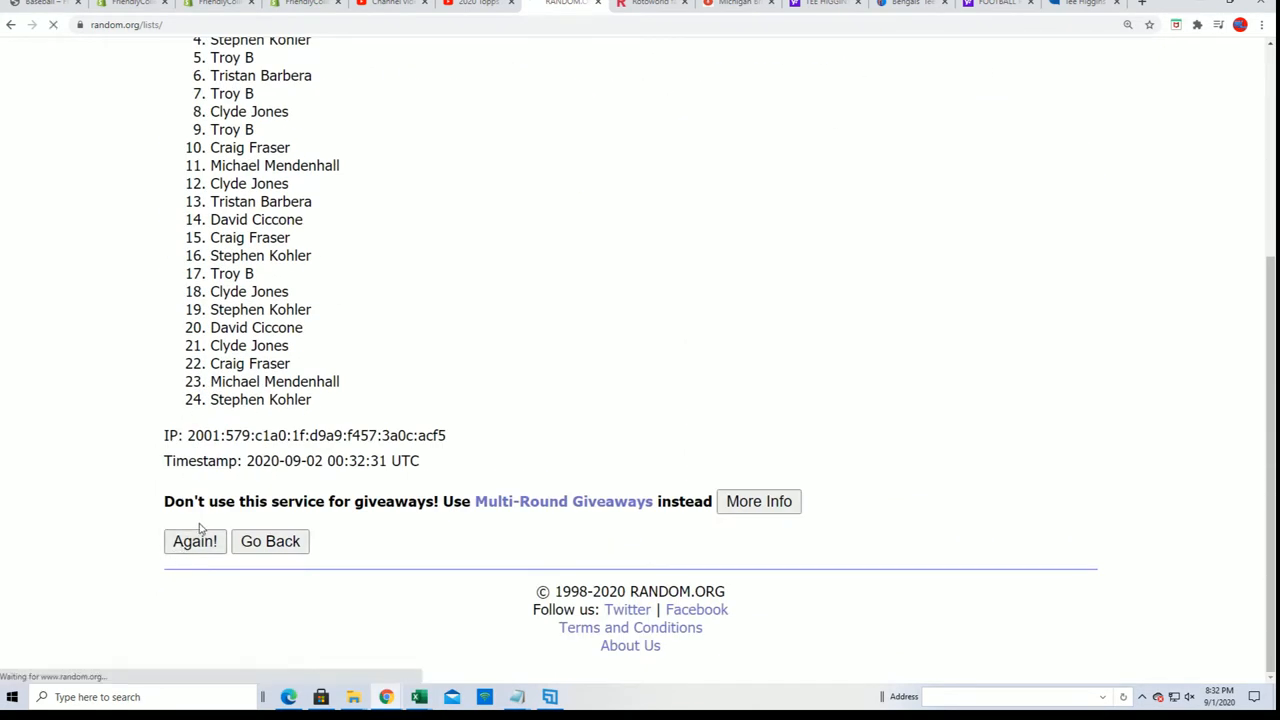
pyautogui.click(194, 540)
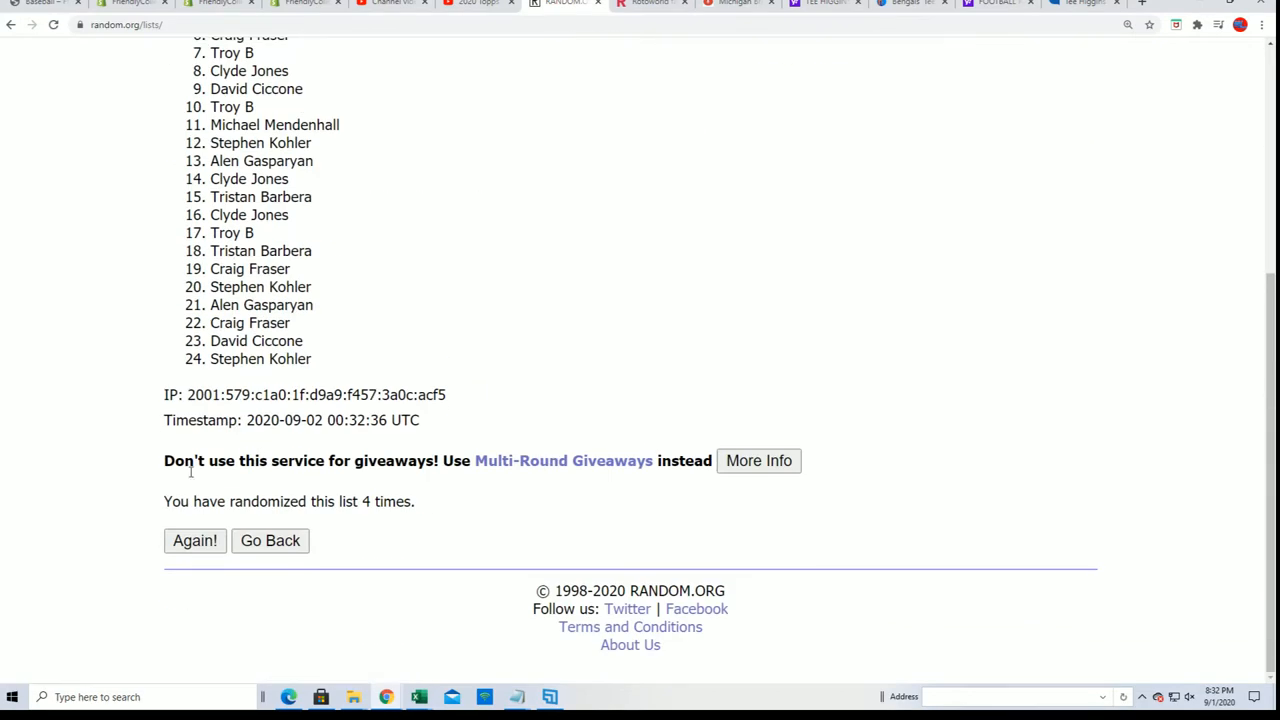
pyautogui.click(194, 540)
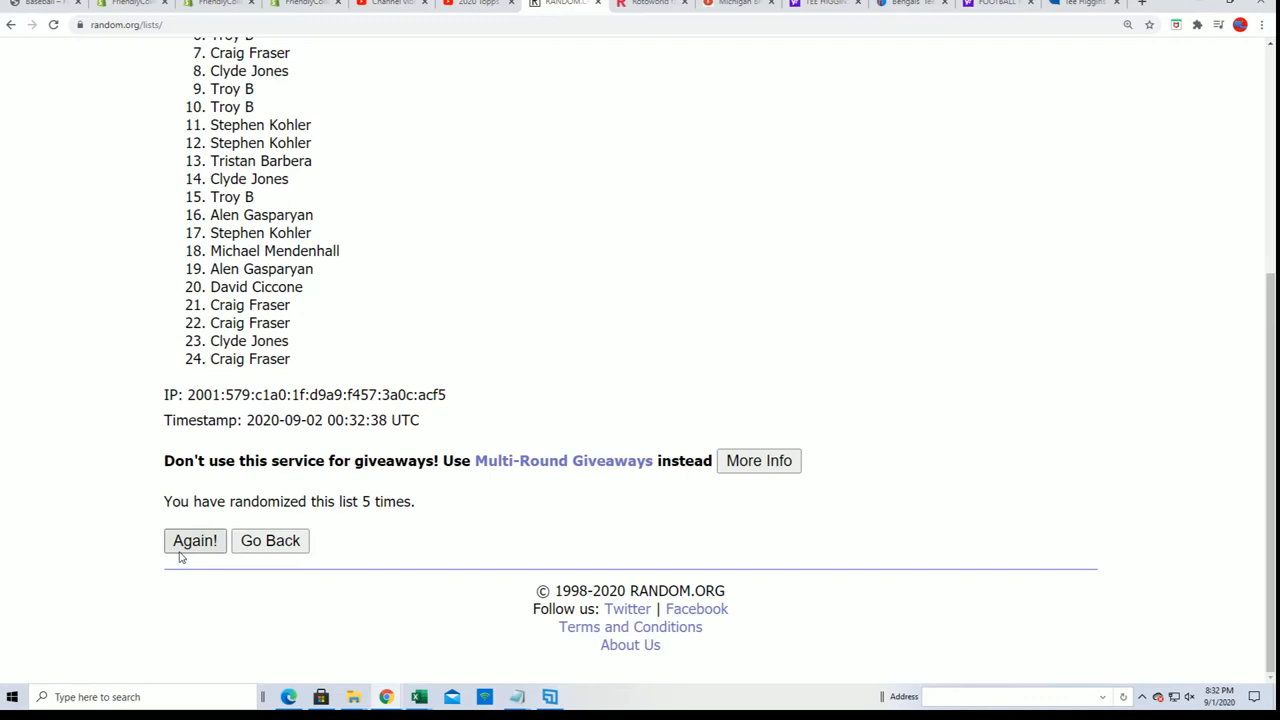
pyautogui.click(194, 540)
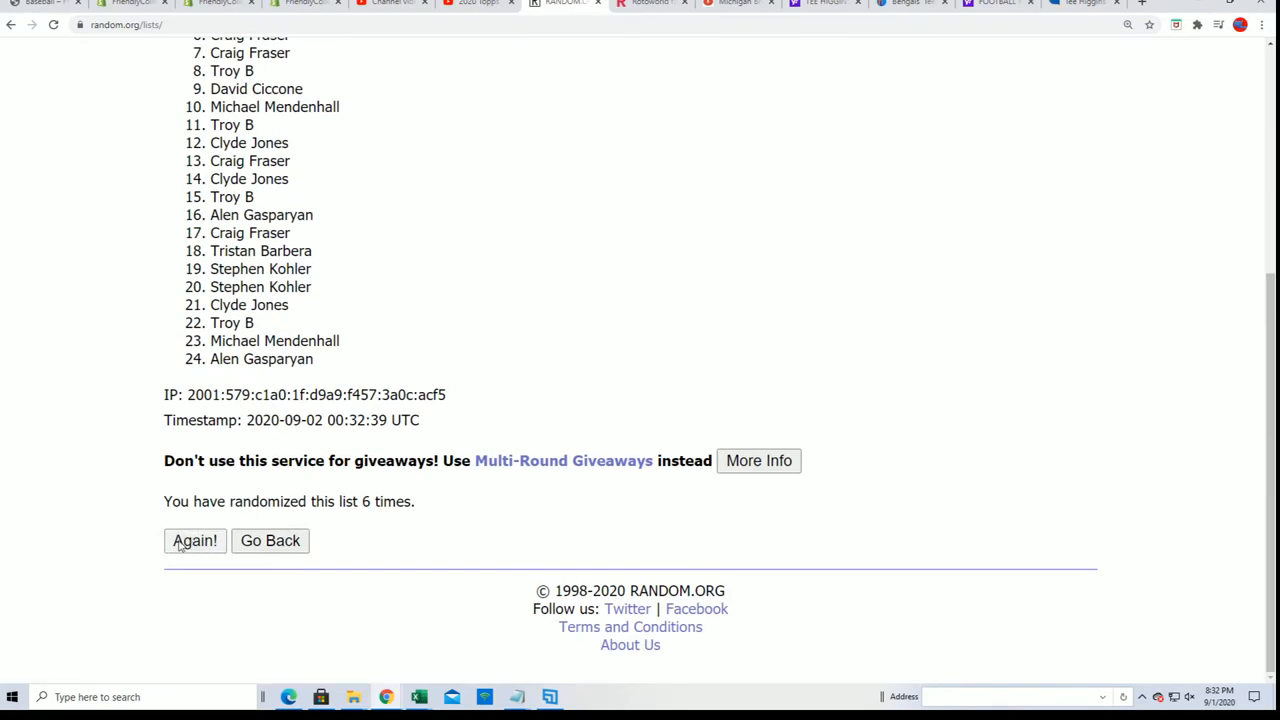
pyautogui.click(194, 540)
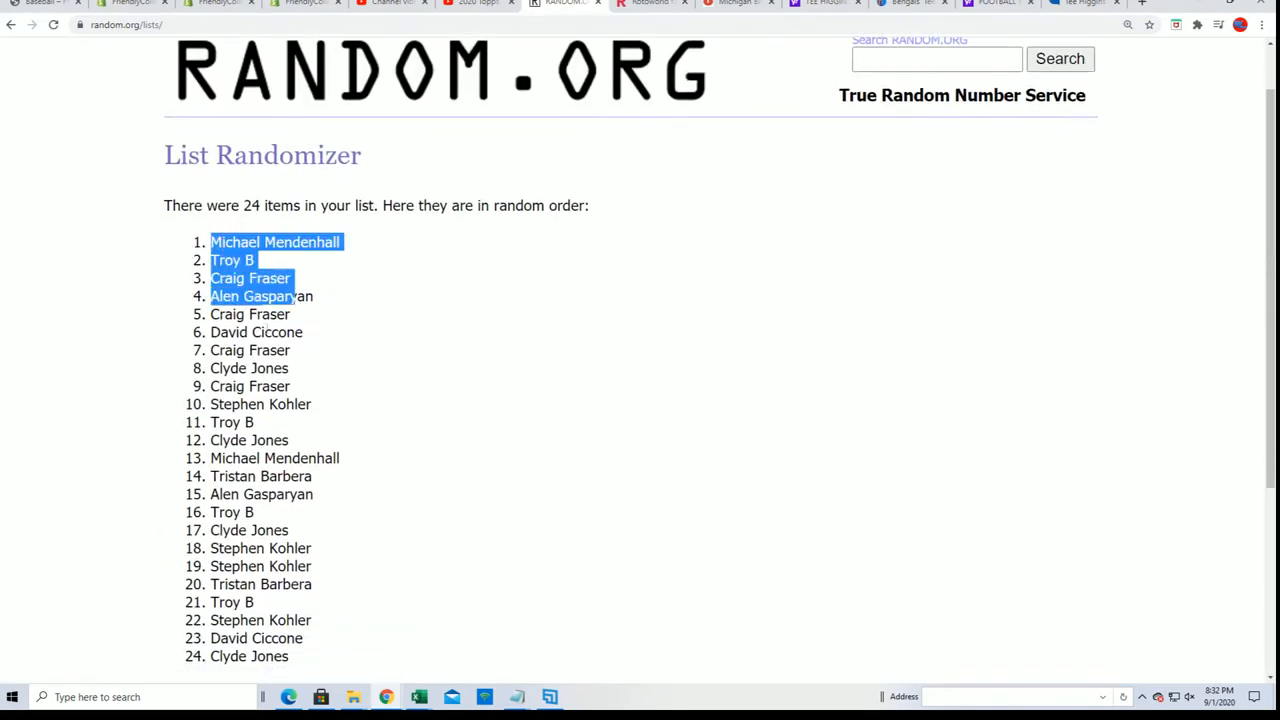
# Copy the 24 shuffled names and bring up a blank Excel spreadsheet.
pyautogui.rightClick(290, 530)
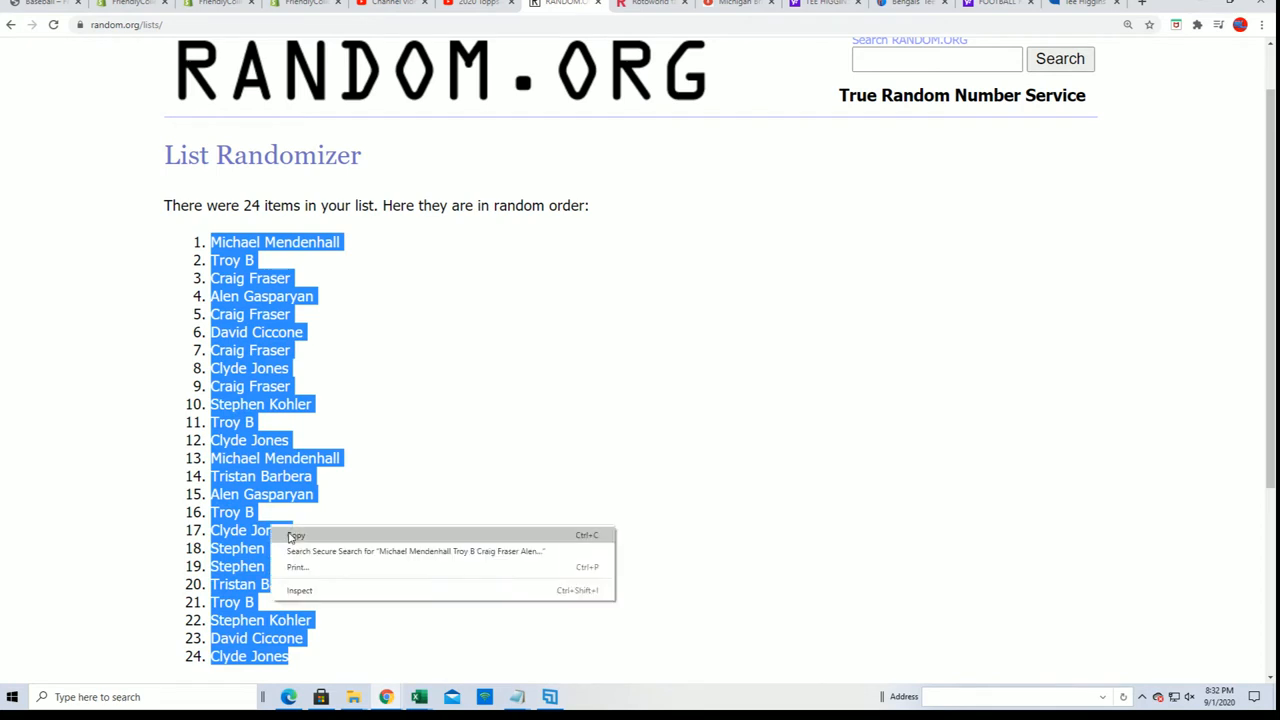
pyautogui.scroll(-3)
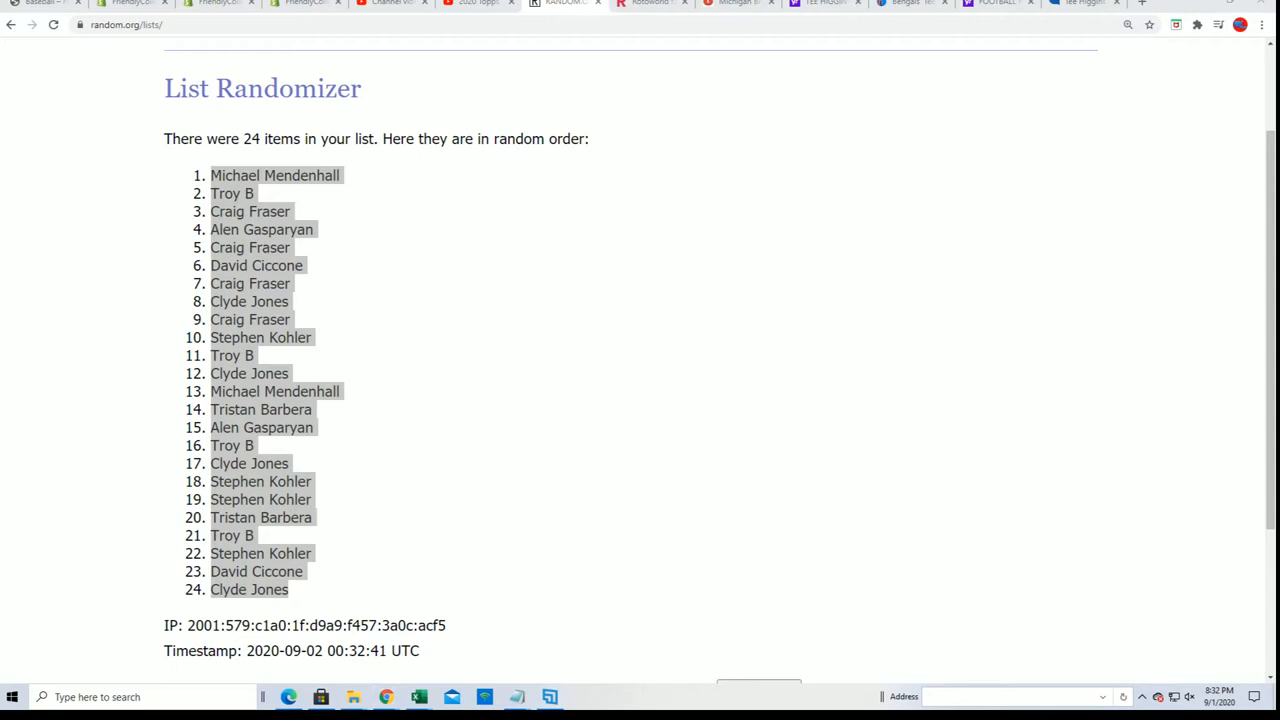
pyautogui.moveTo(204, 494)
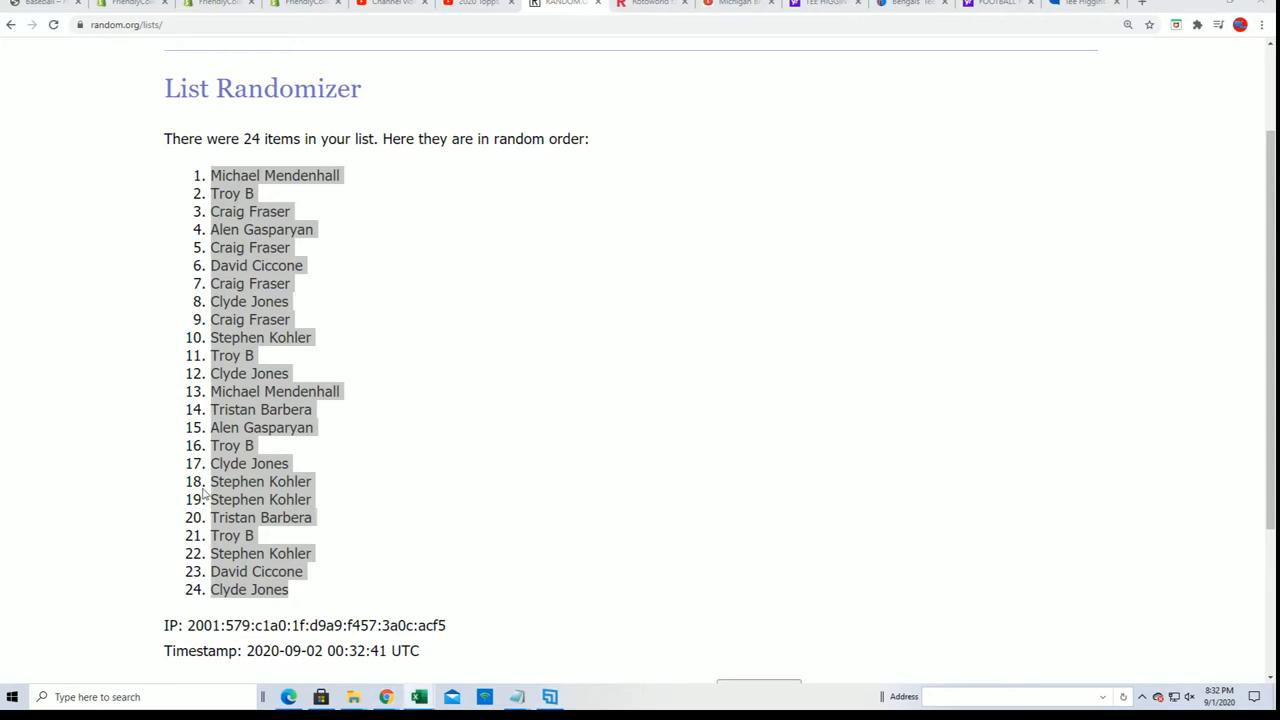
pyautogui.click(418, 696)
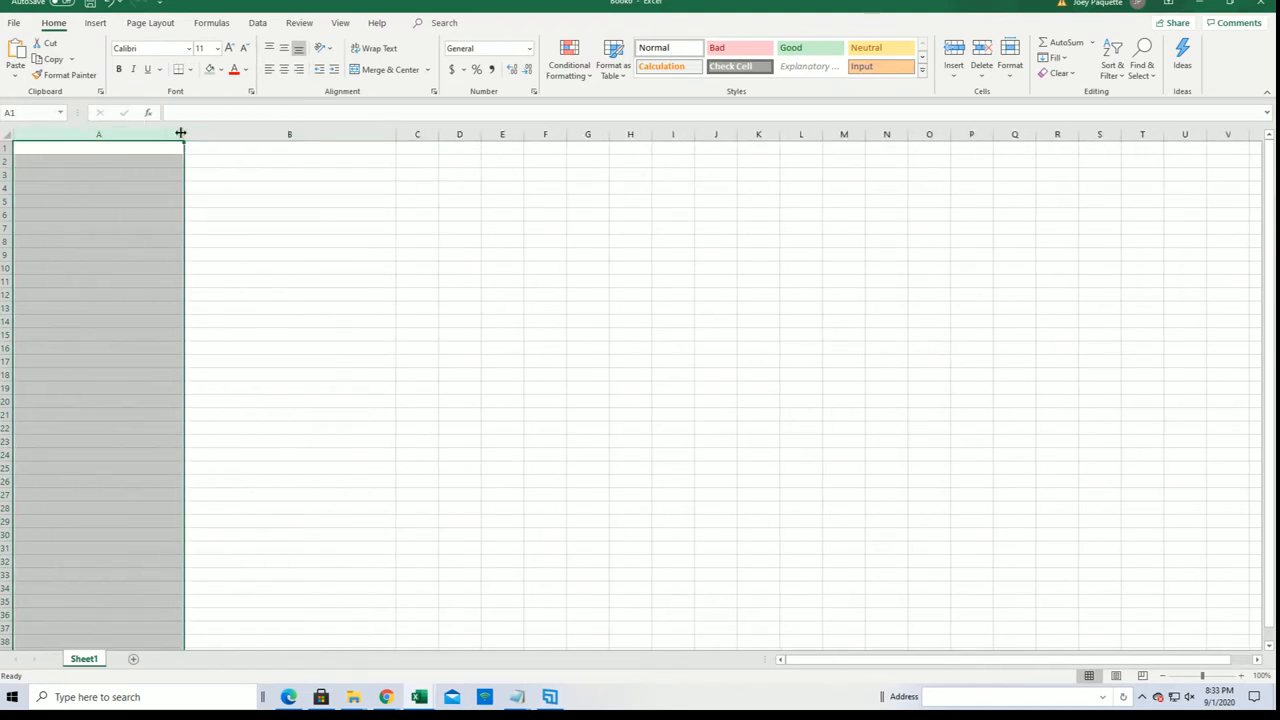
# Widen column A and enter the headings OWNERS and TEAMS.
pyautogui.moveTo(180, 132); pyautogui.dragTo(350, 132)
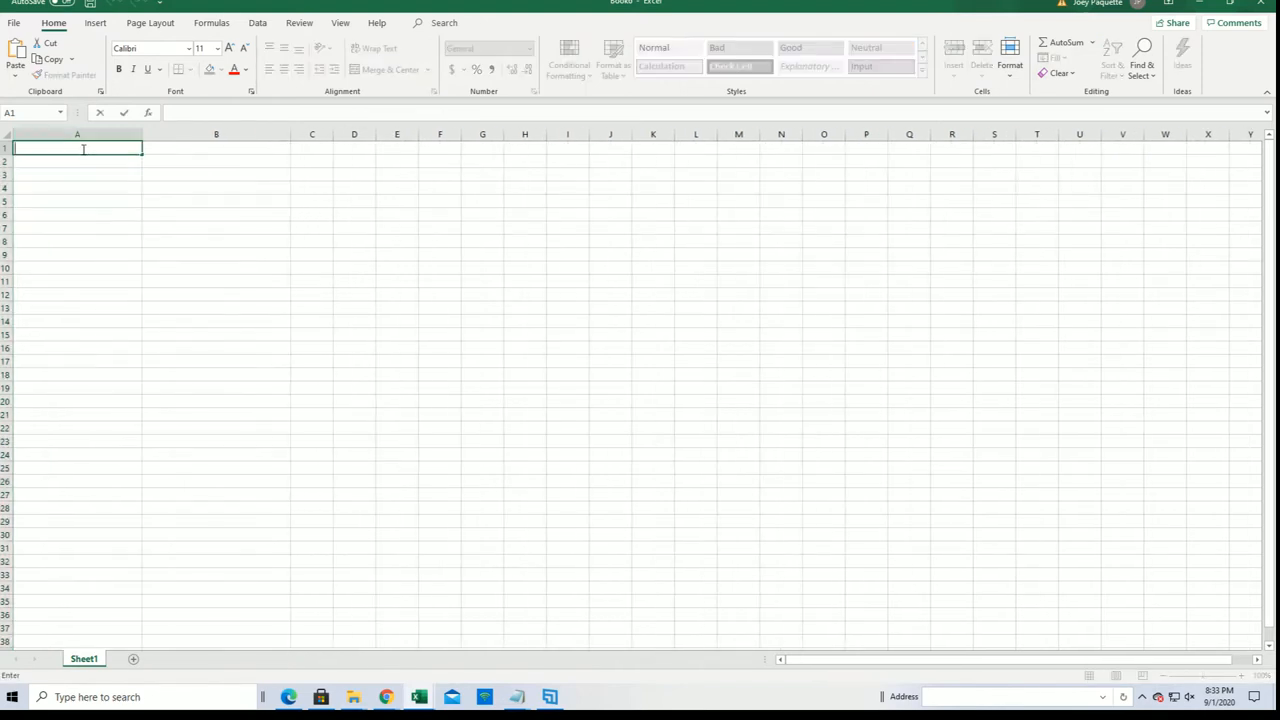
pyautogui.write('OWNERS')
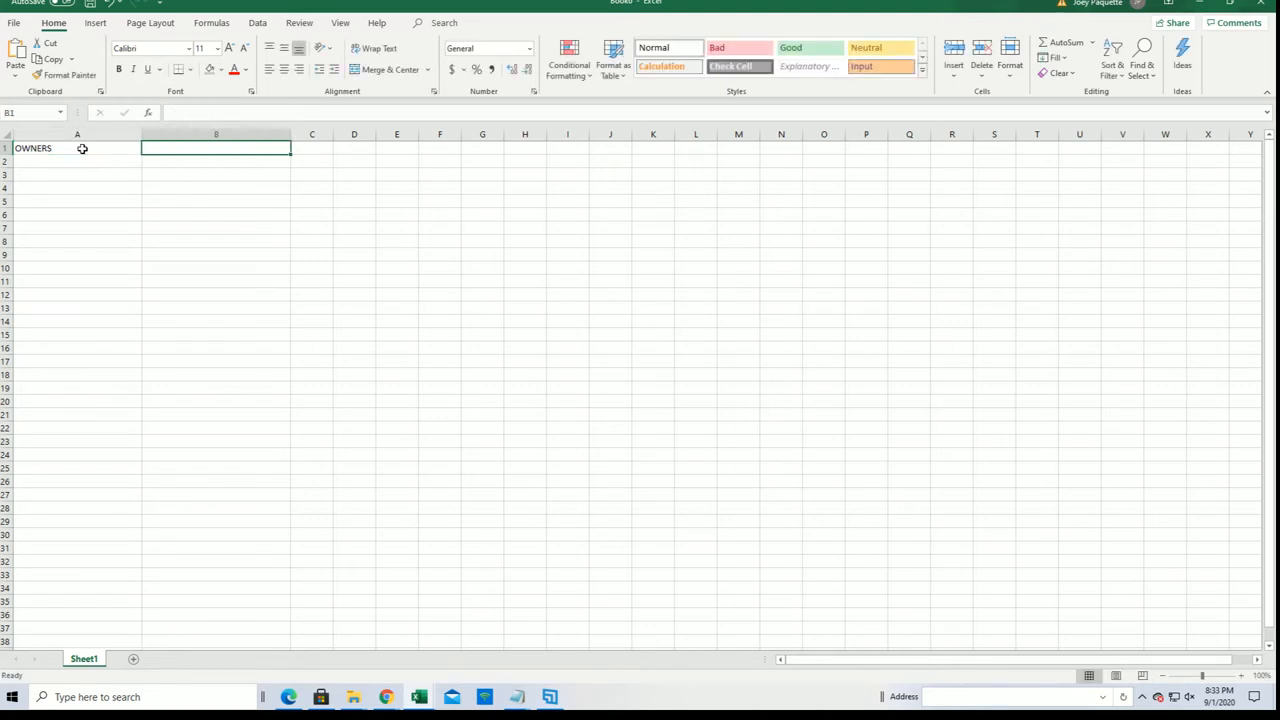
pyautogui.write('TEAMS')
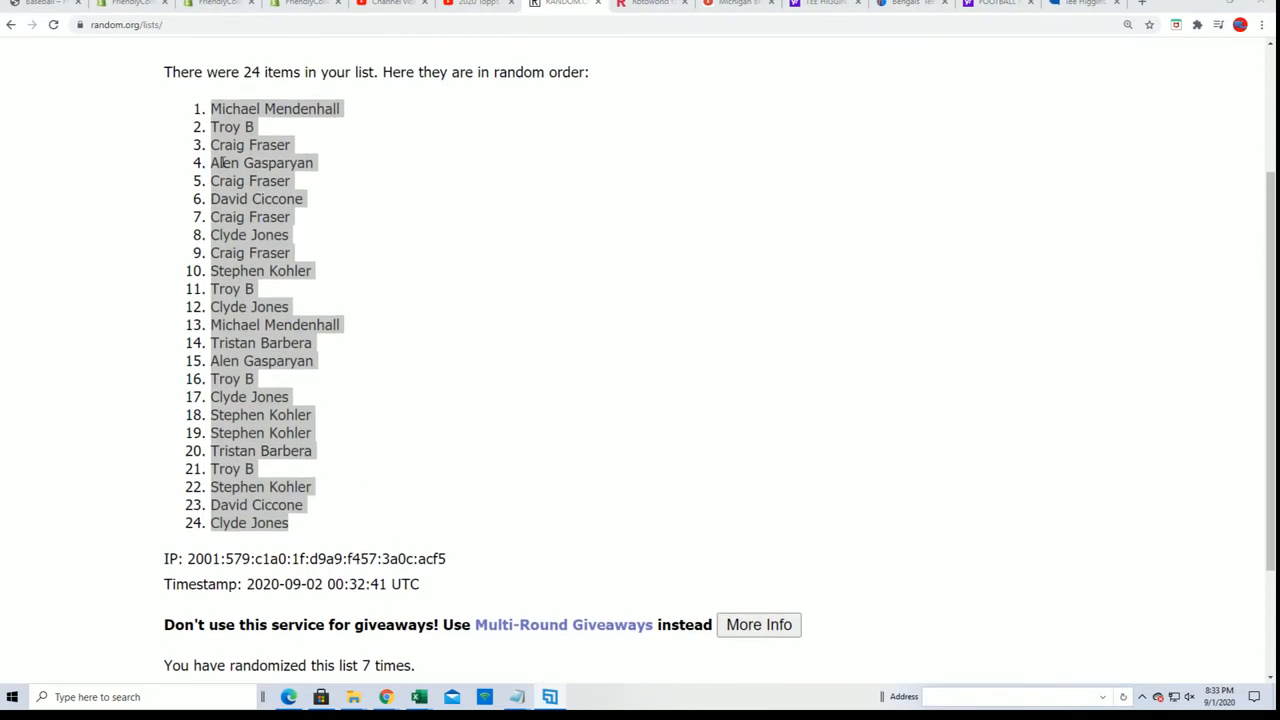
# Copy the randomized owner names and paste them under OWNERS as text.
pyautogui.moveTo(212, 108); pyautogui.dragTo(292, 522)
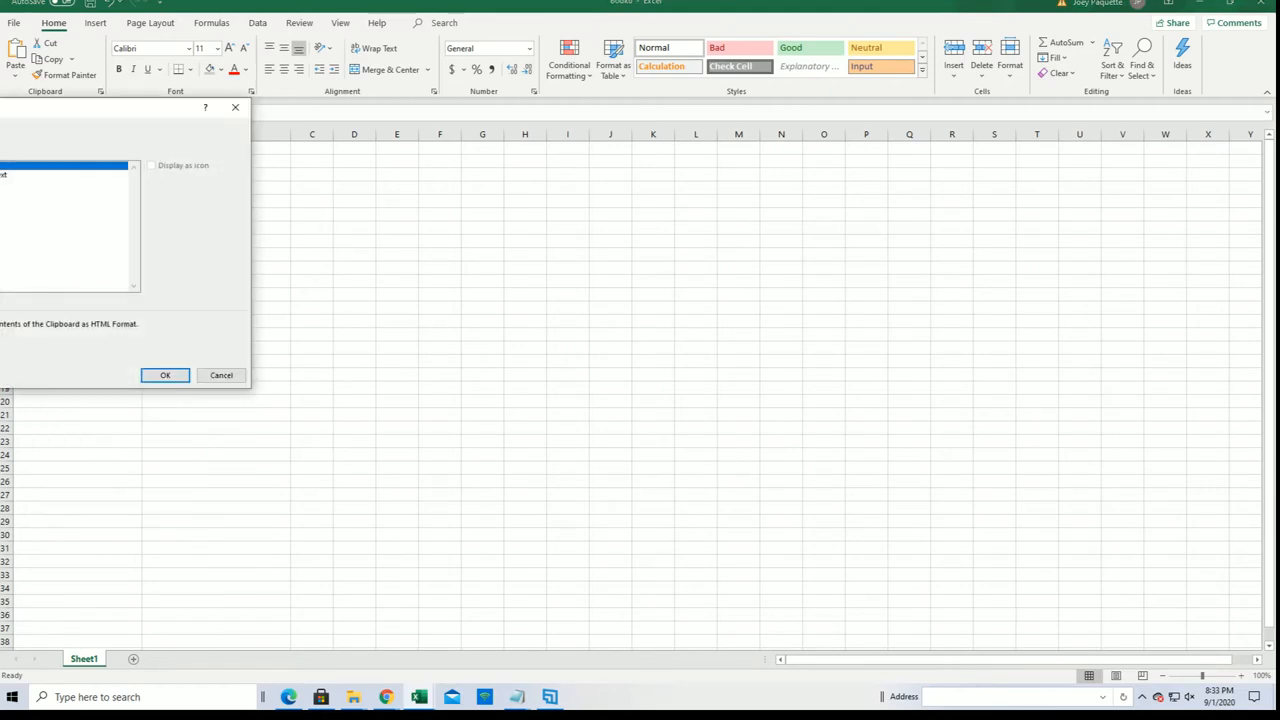
pyautogui.click(164, 376)
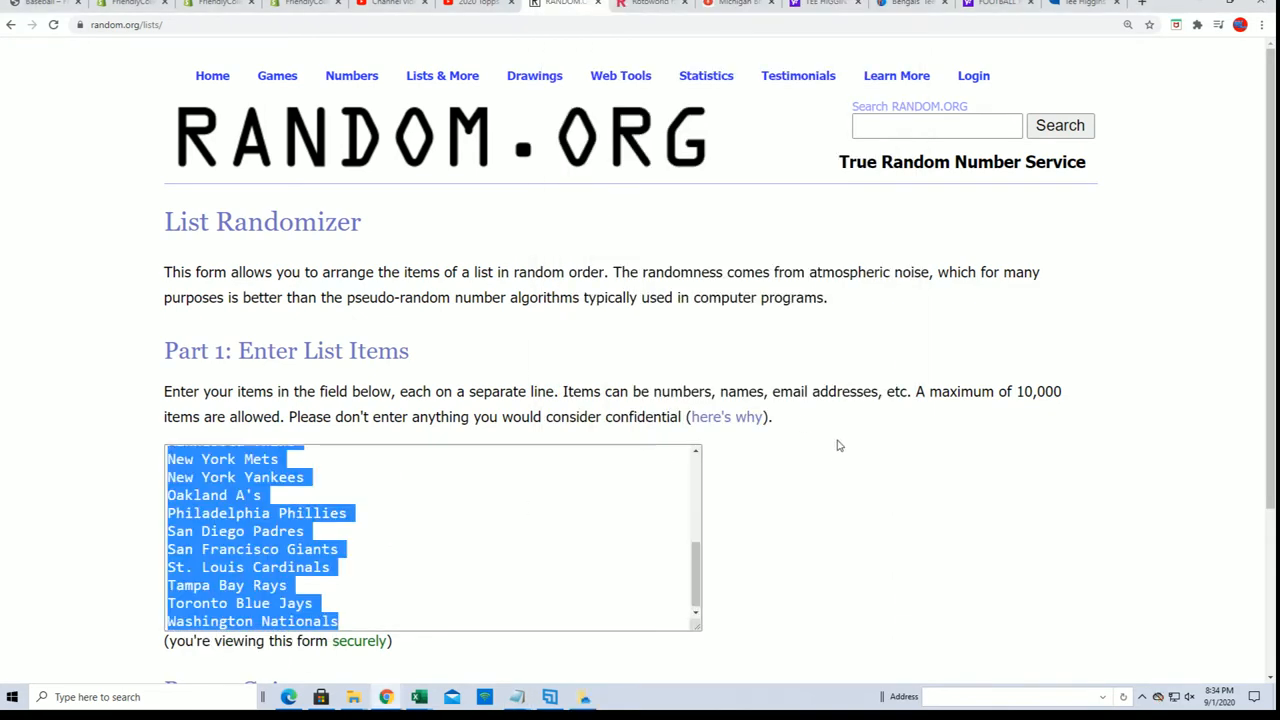
# Shuffle the 24 MLB teams into random order seven times.
pyautogui.scroll(-3)
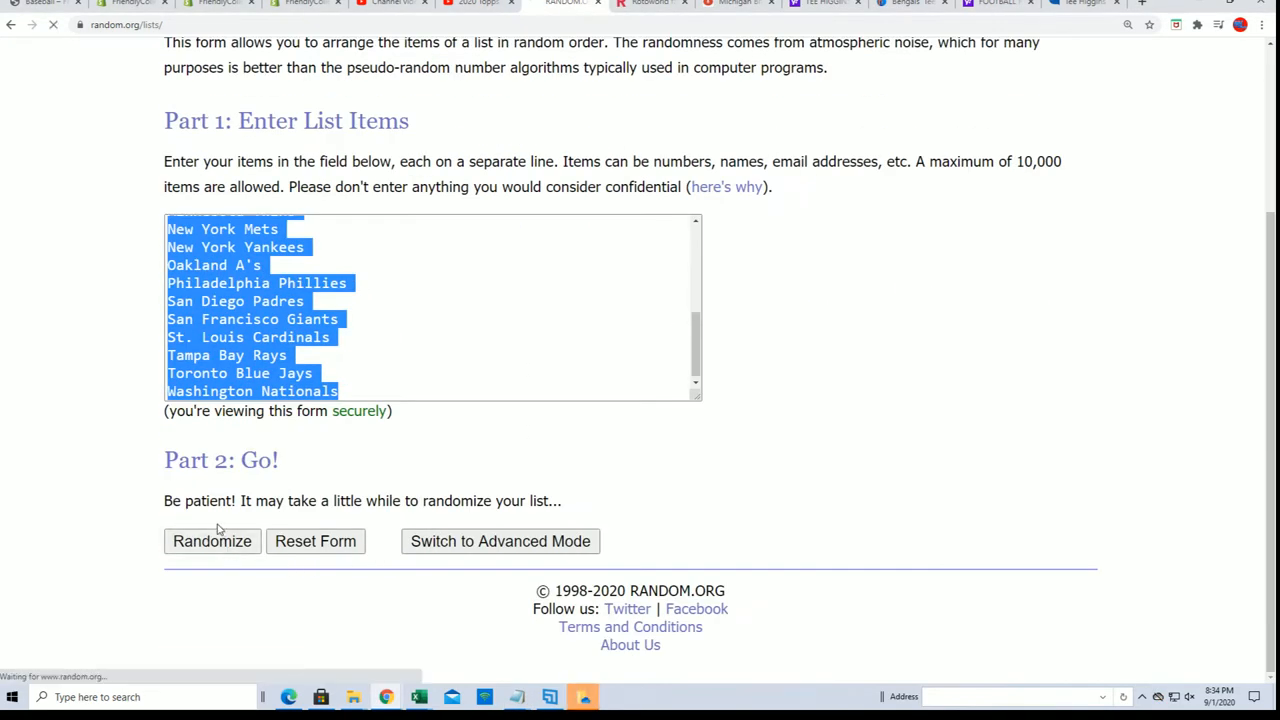
pyautogui.click(212, 540)
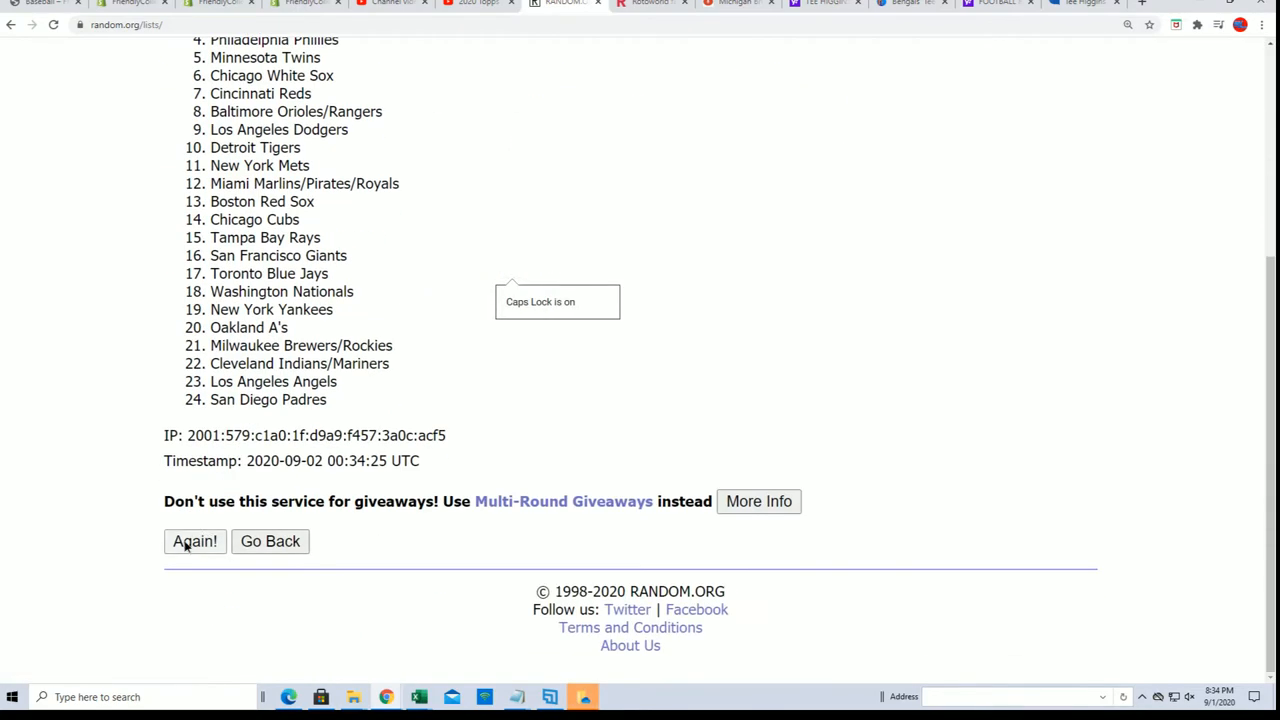
pyautogui.click(194, 540)
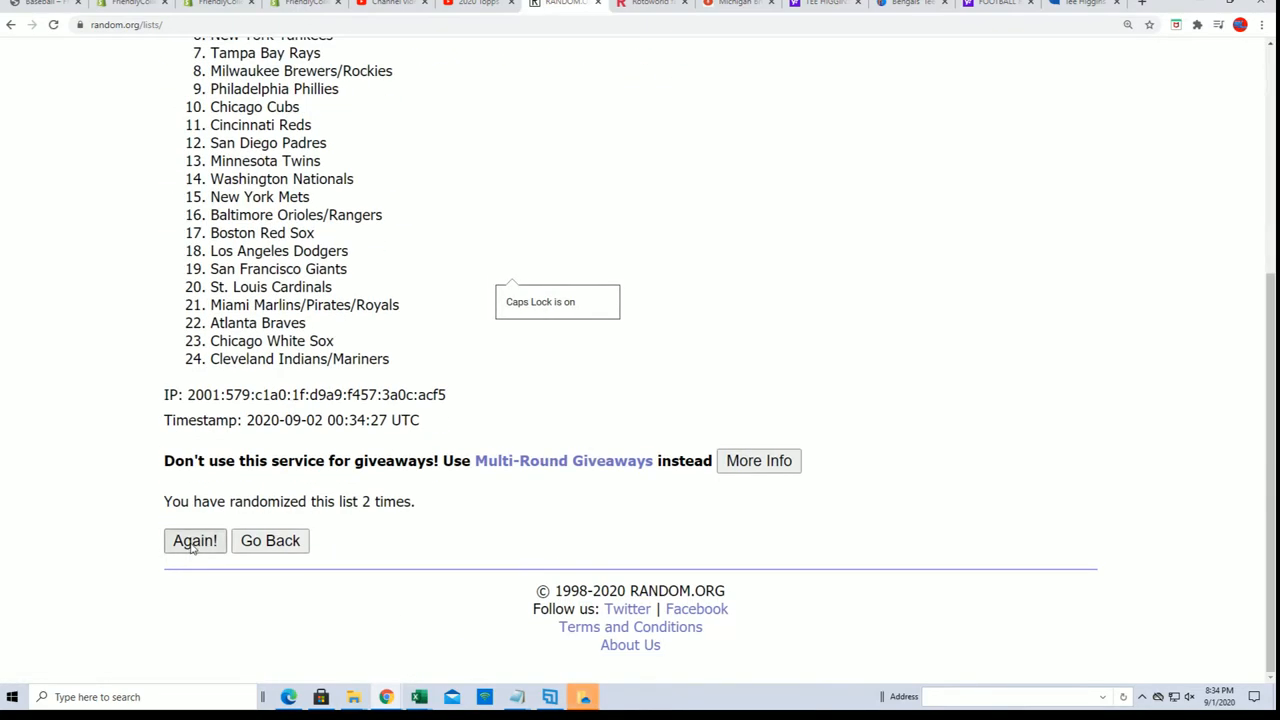
pyautogui.click(194, 540)
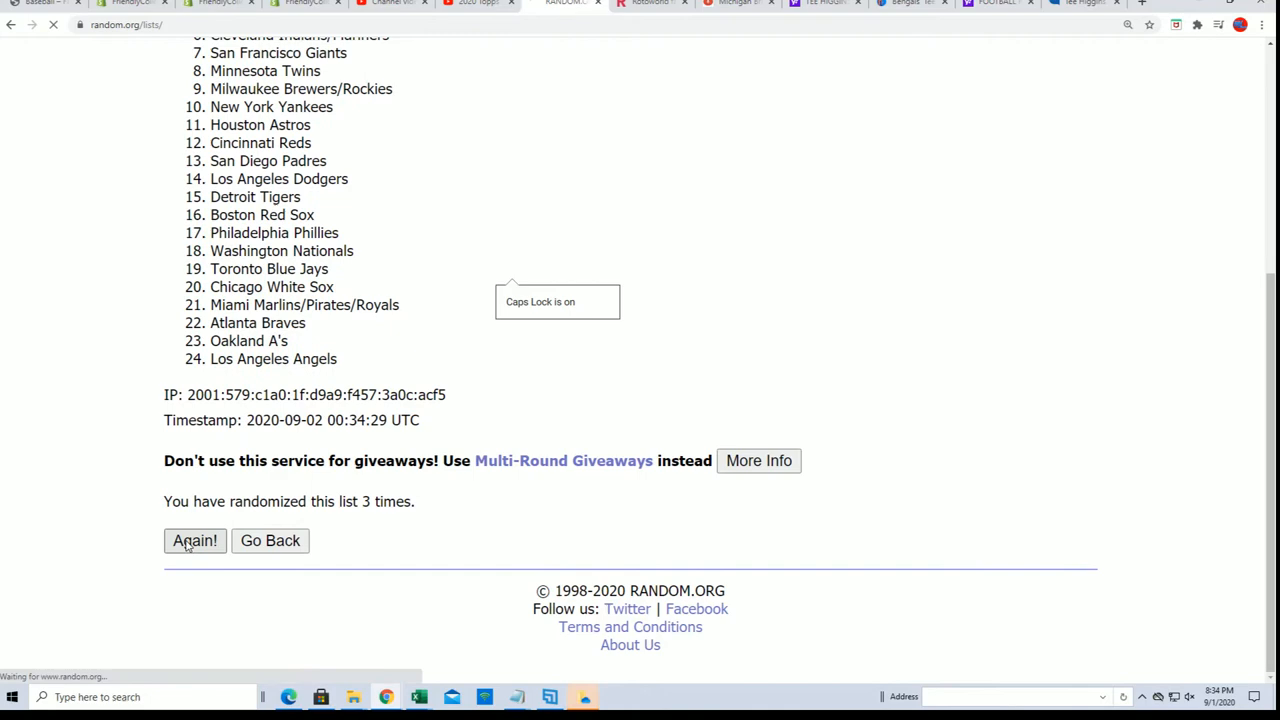
pyautogui.click(196, 540)
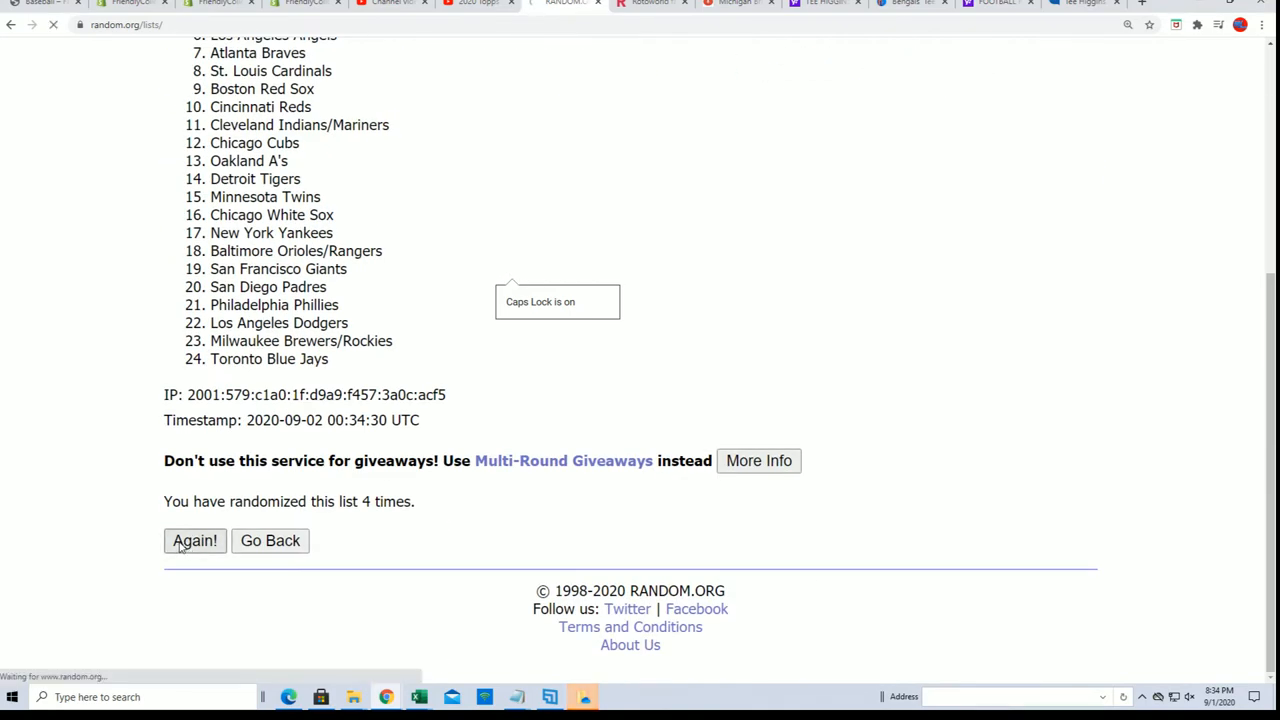
pyautogui.click(194, 540)
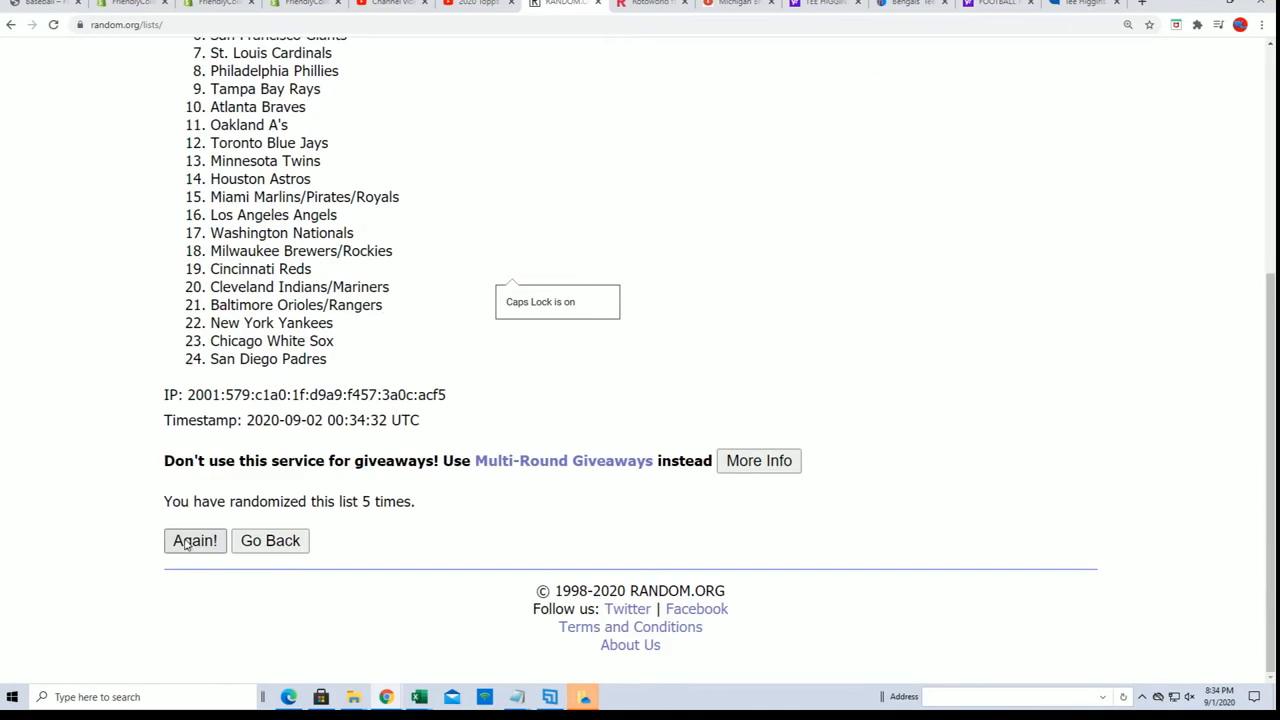
pyautogui.click(194, 540)
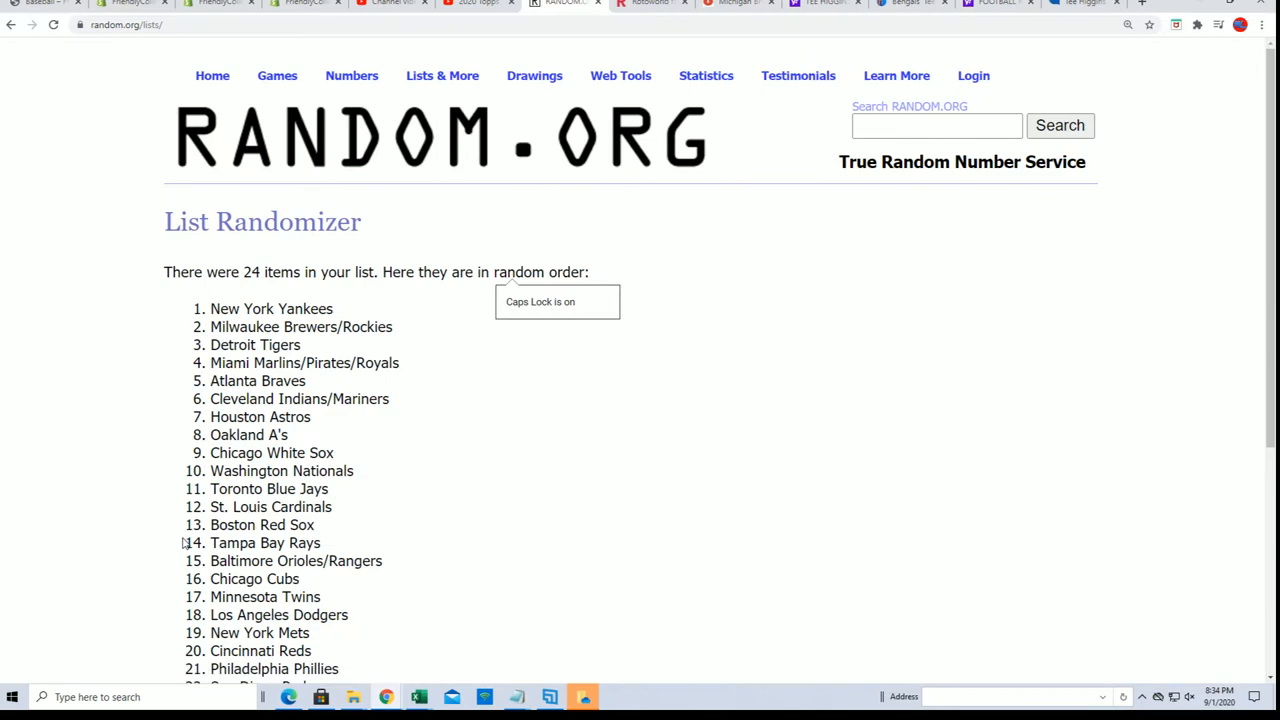
pyautogui.scroll(-3)
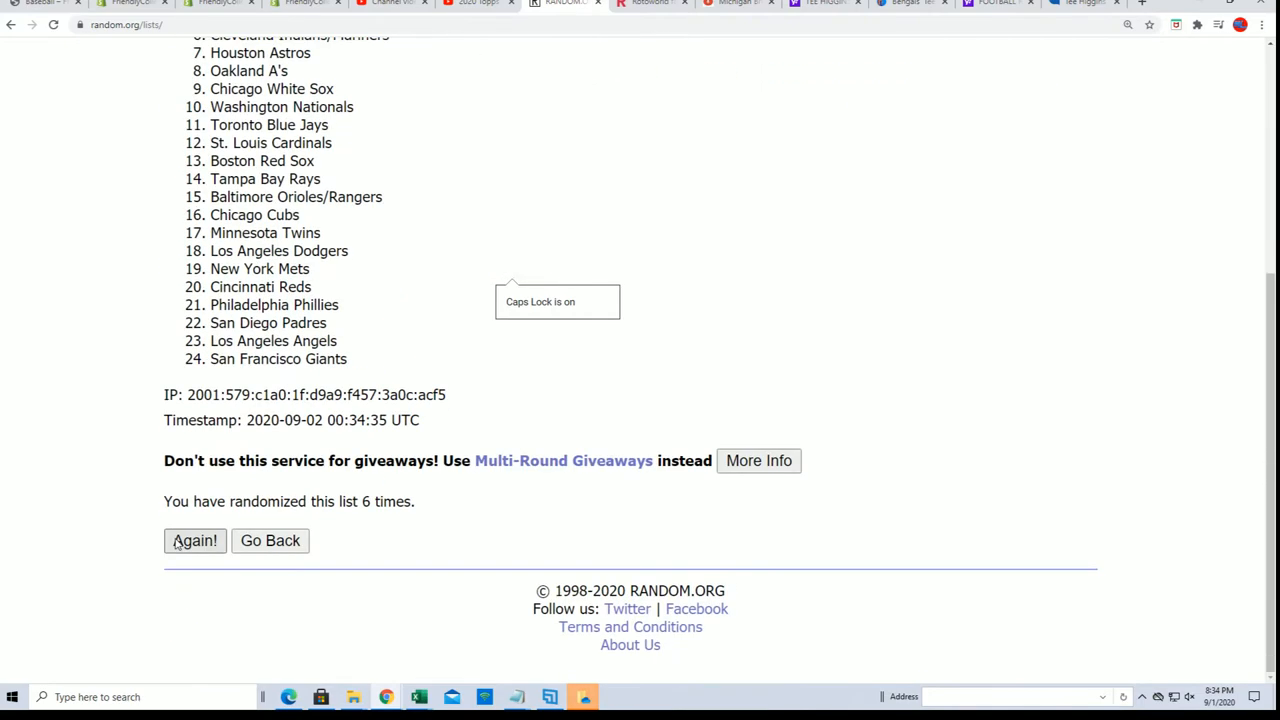
pyautogui.click(194, 540)
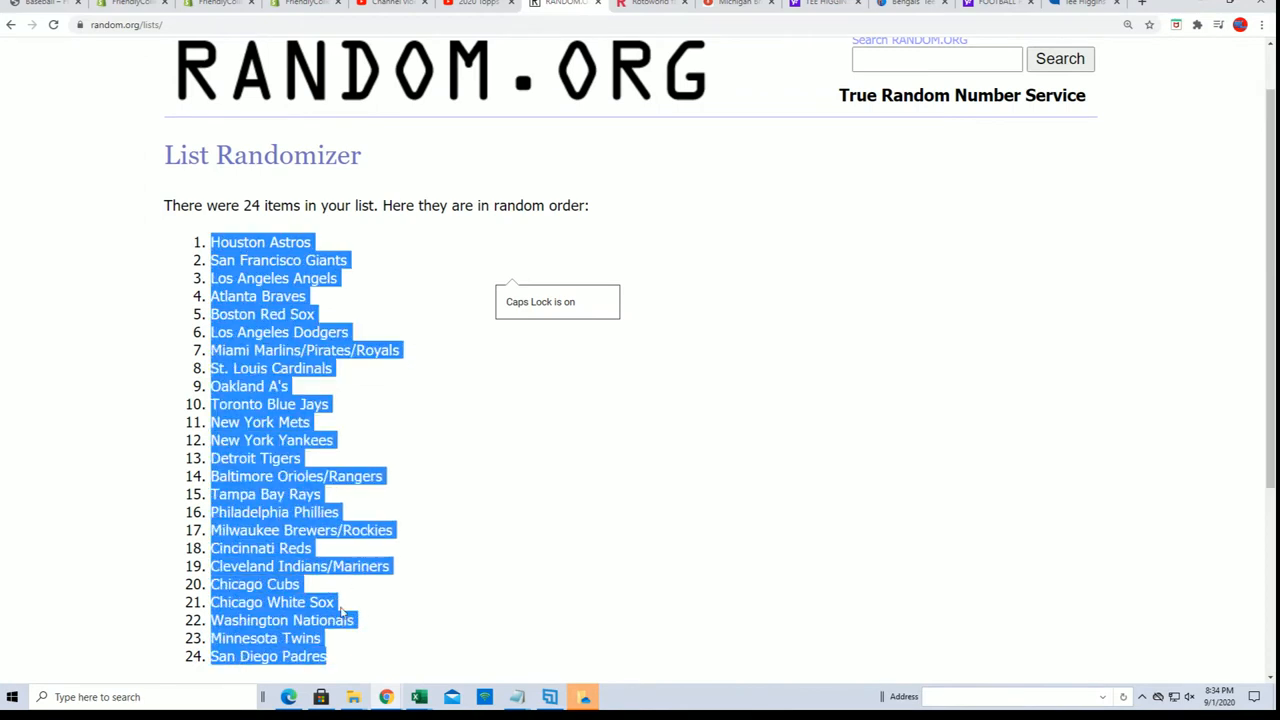
# Scroll to the final shuffled team order for copying.
pyautogui.scroll(-3)
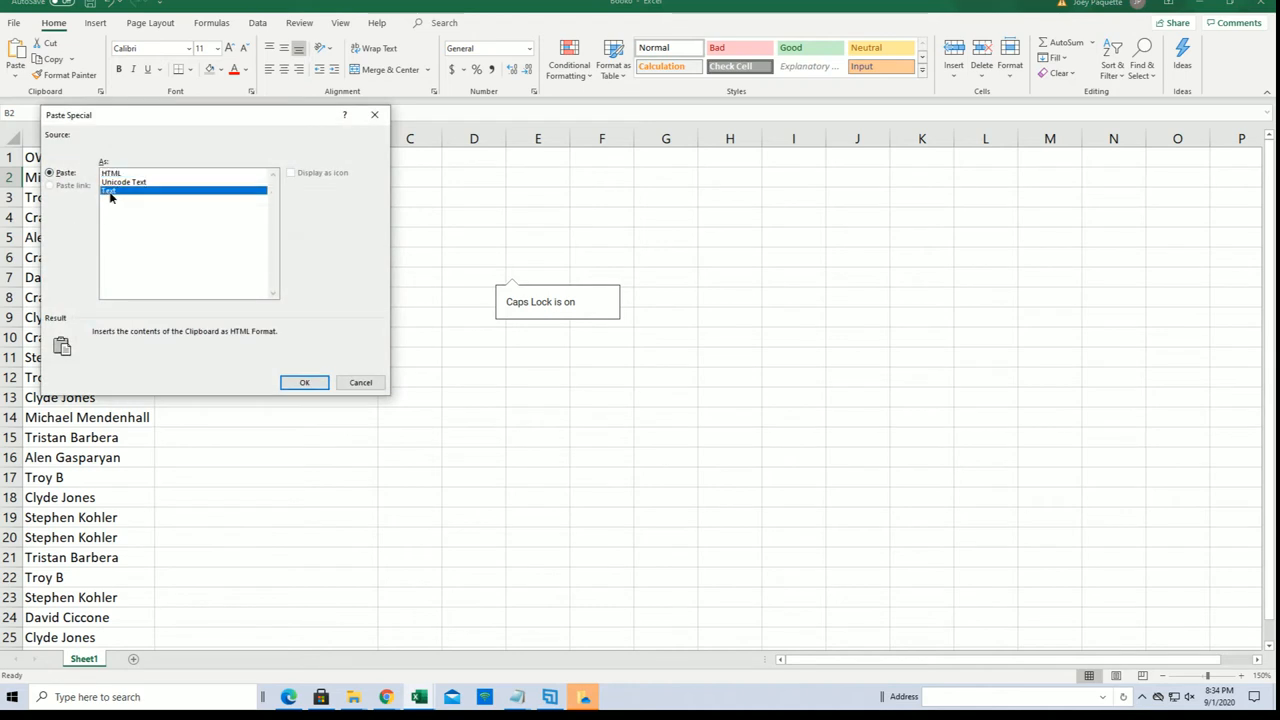
# Paste the shuffled teams under TEAMS as text and check the owner-team pairings.
pyautogui.click(304, 382)
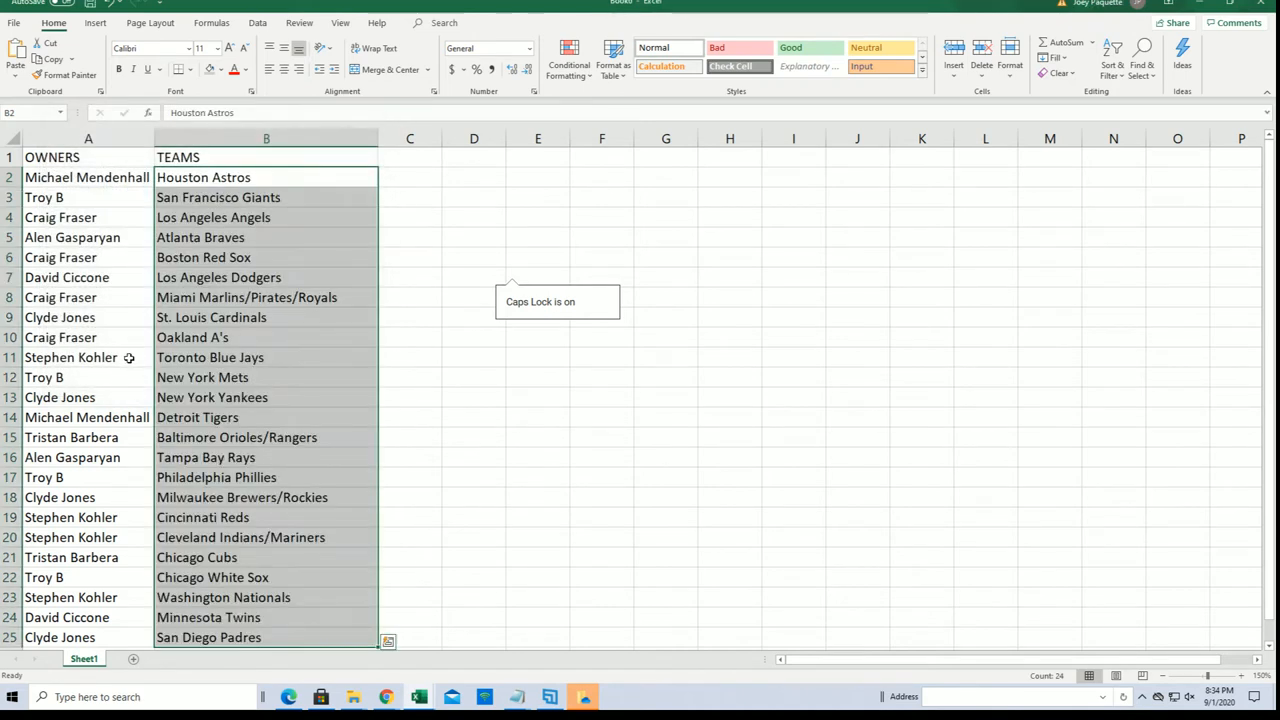
pyautogui.moveTo(136, 364)
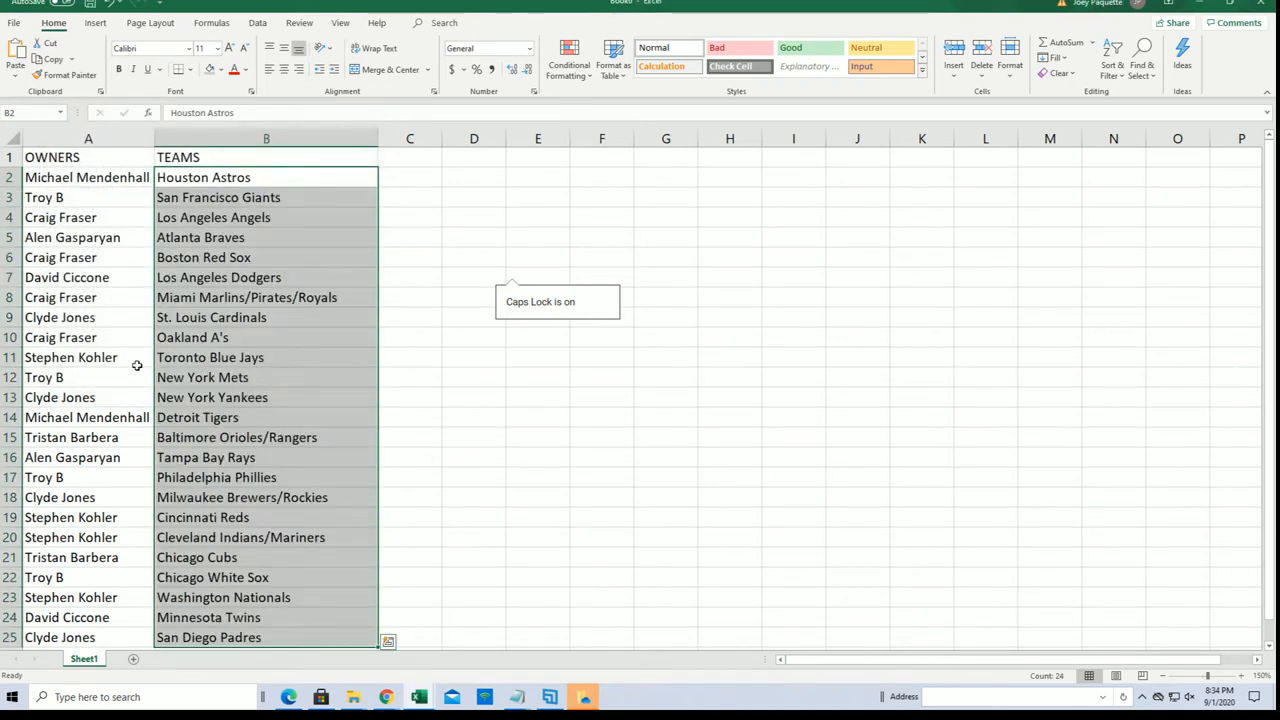
pyautogui.click(88, 396)
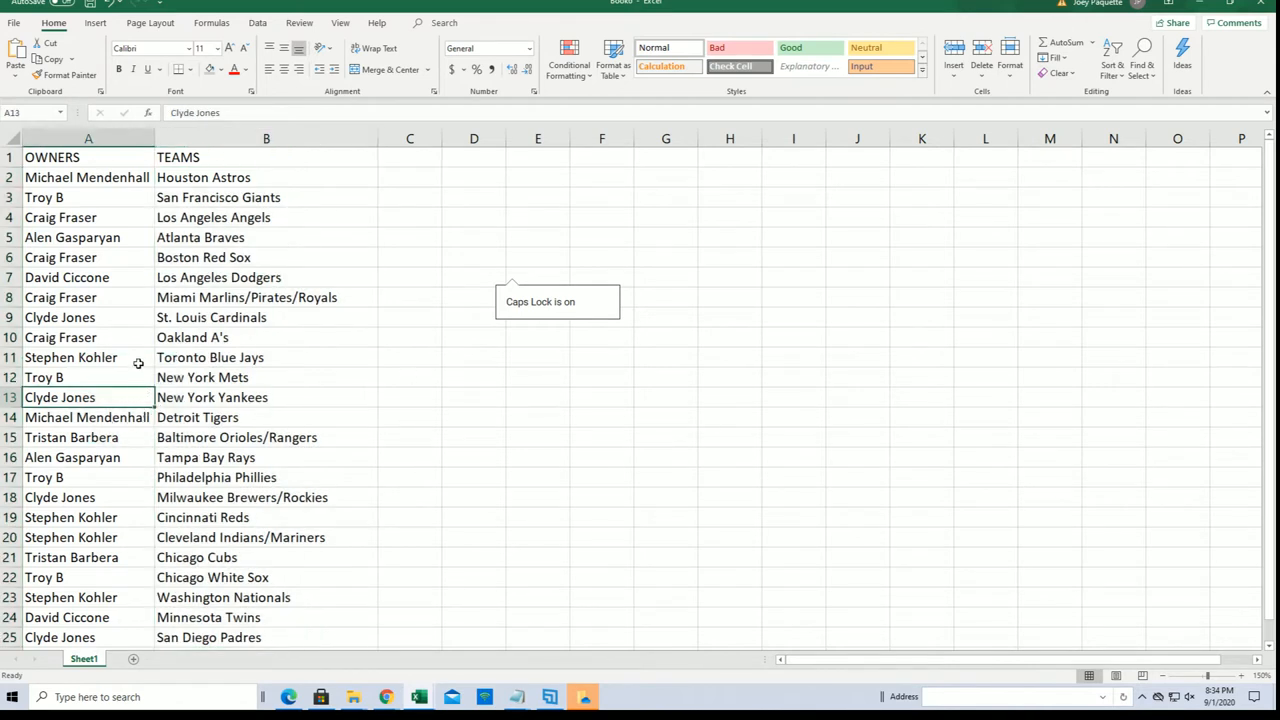
pyautogui.click(88, 356)
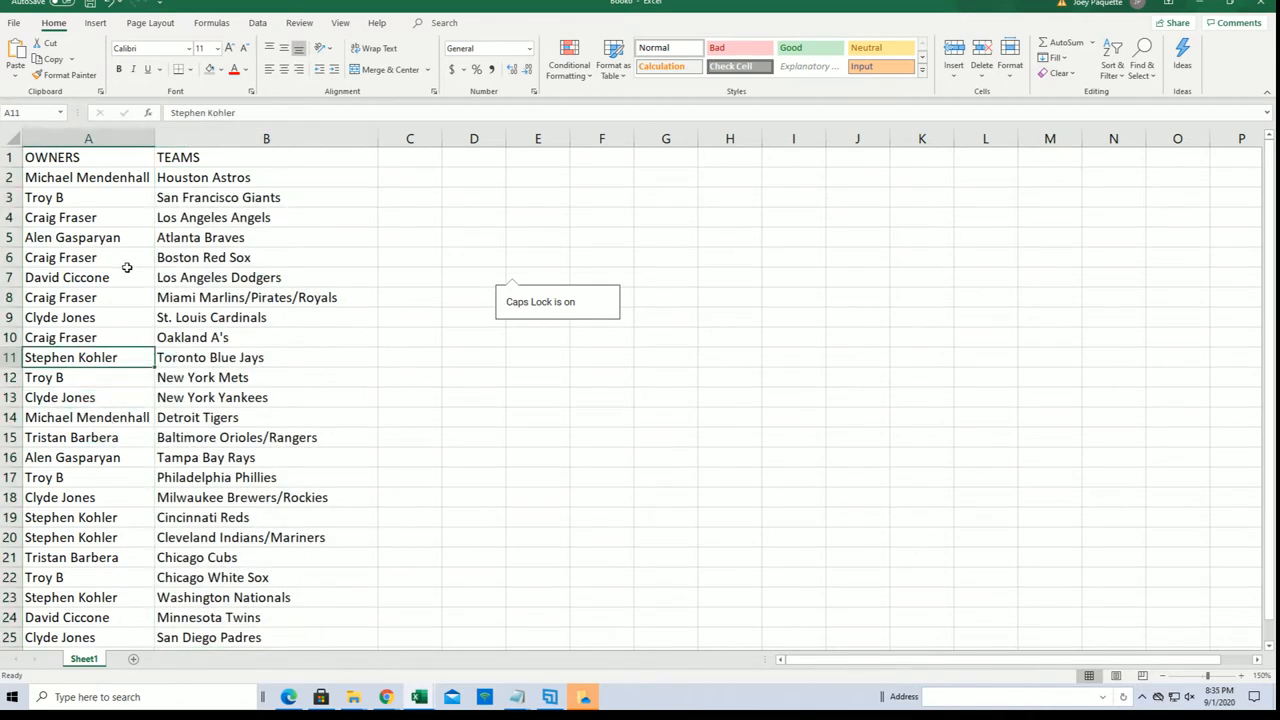
pyautogui.click(88, 276)
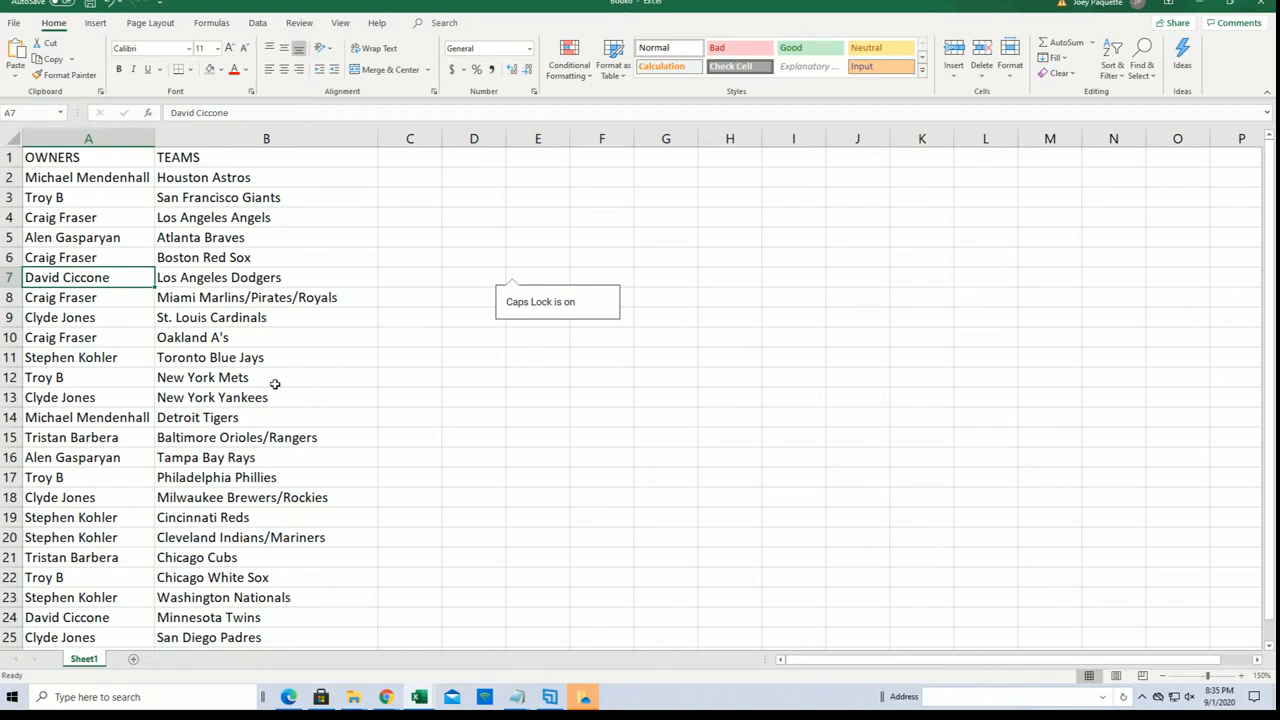
pyautogui.moveTo(1124, 588)
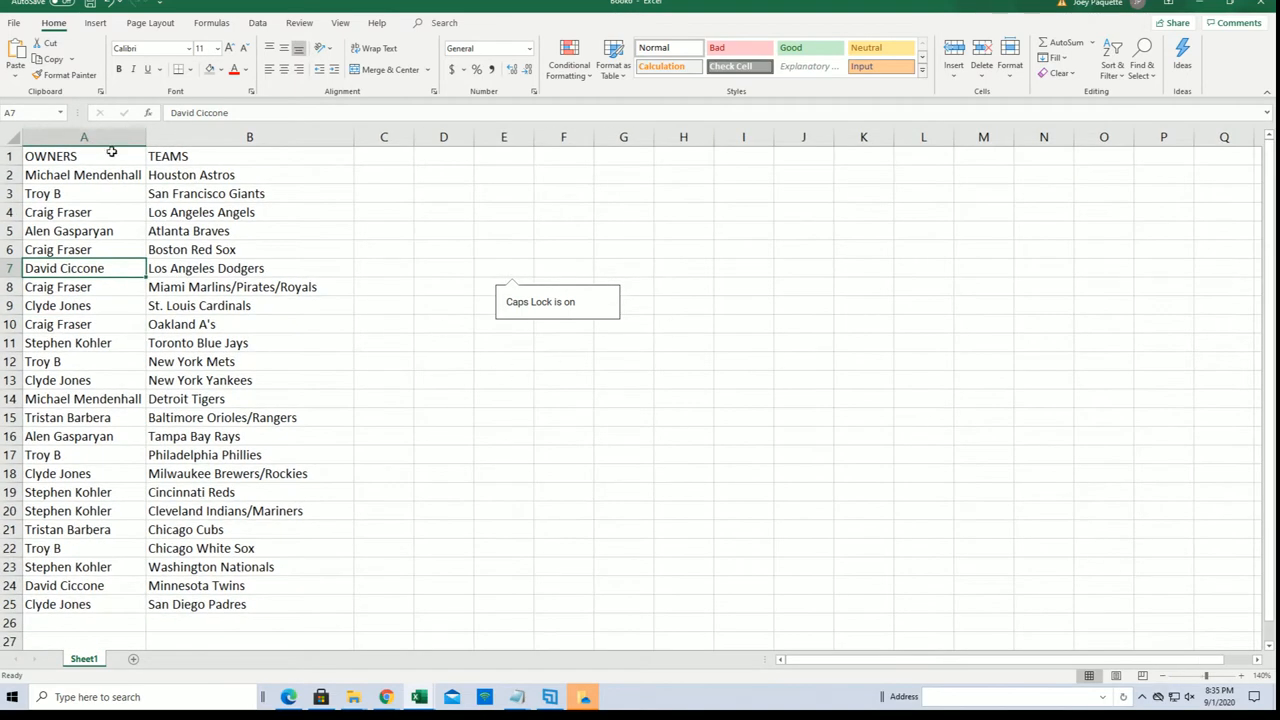
pyautogui.moveTo(450, 184)
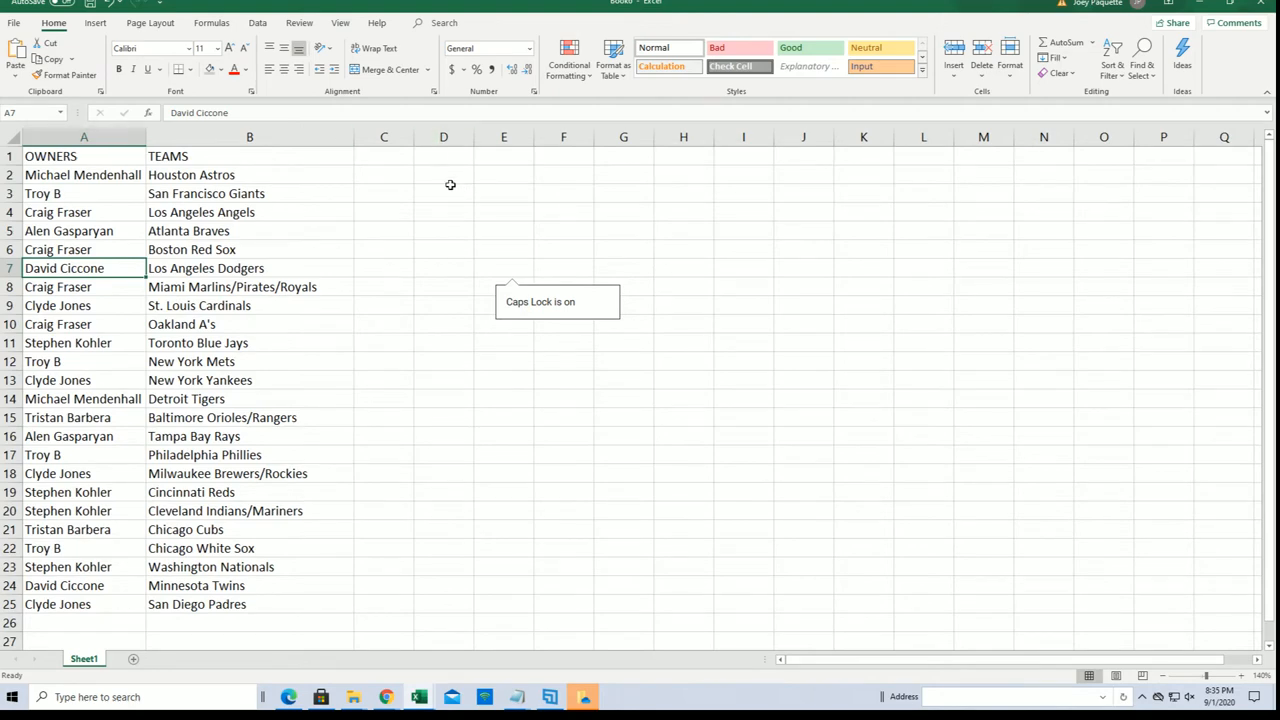